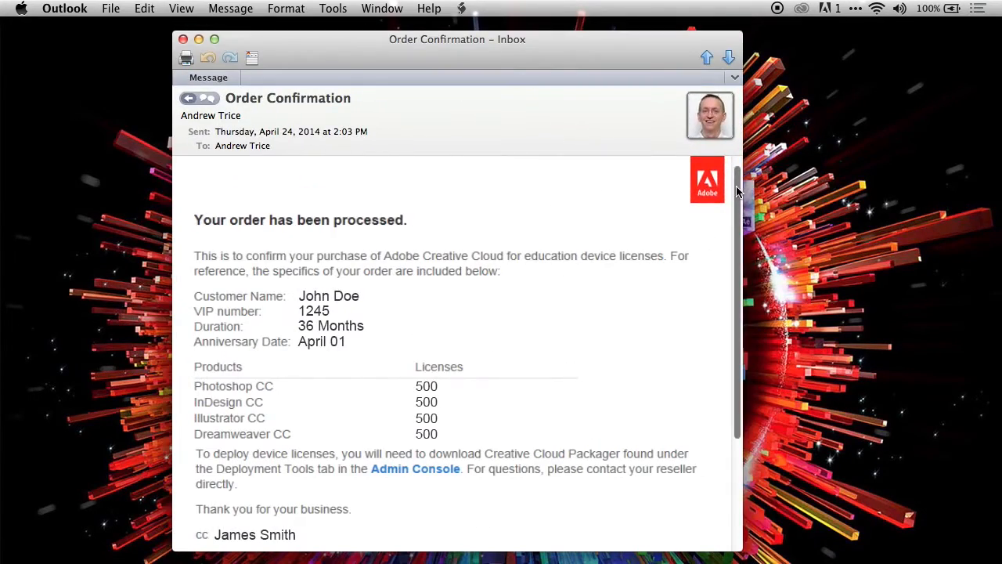
Step: Read through the Adobe device-license order confirmation email in Outlook and close it
{"action": "scroll", "scroll_direction": "down", "scroll_amount": 3}
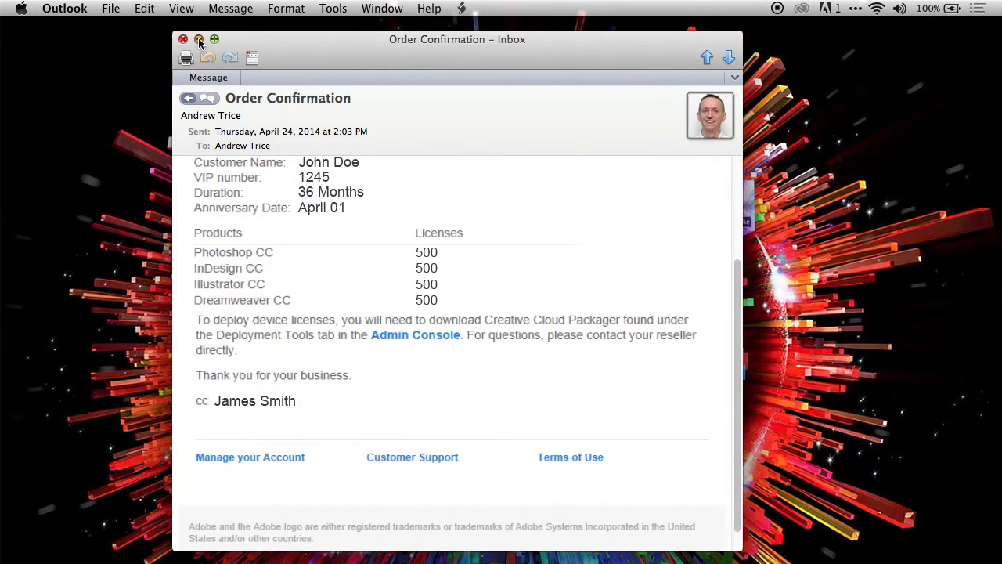
{"action": "left_click", "coordinate": [183, 39]}
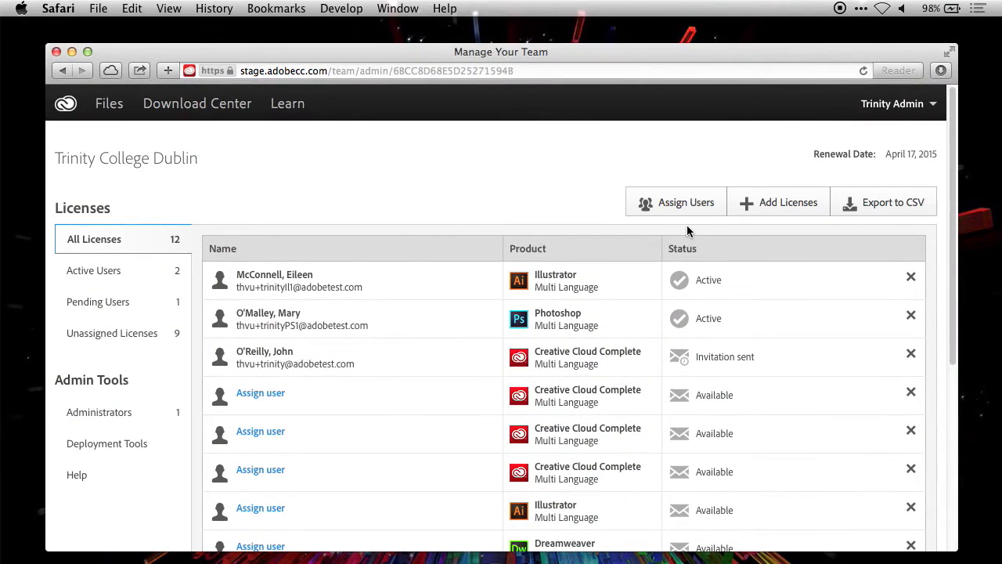
{"action": "mouse_move", "coordinate": [588, 185]}
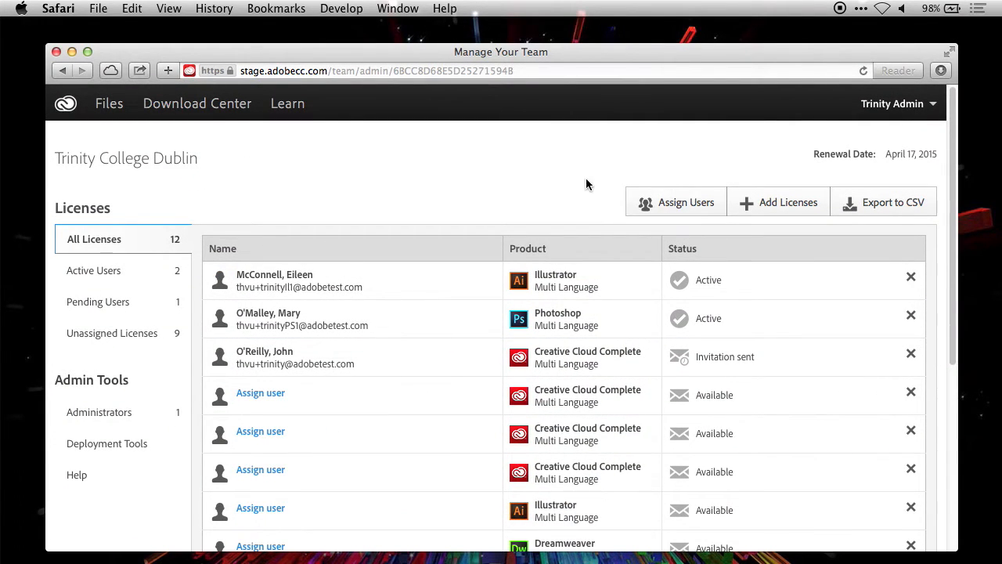
{"action": "mouse_move", "coordinate": [561, 180]}
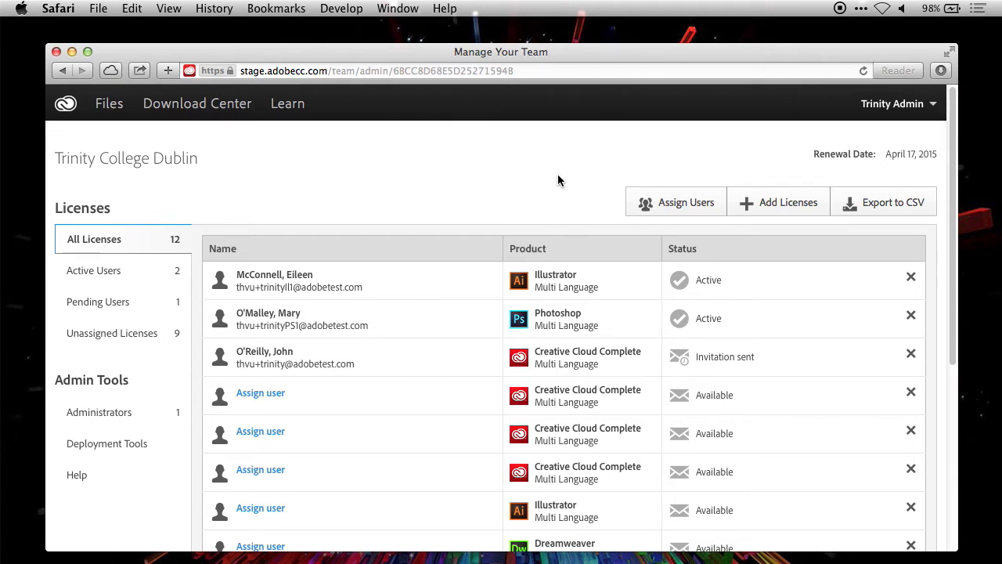
{"action": "mouse_move", "coordinate": [548, 179]}
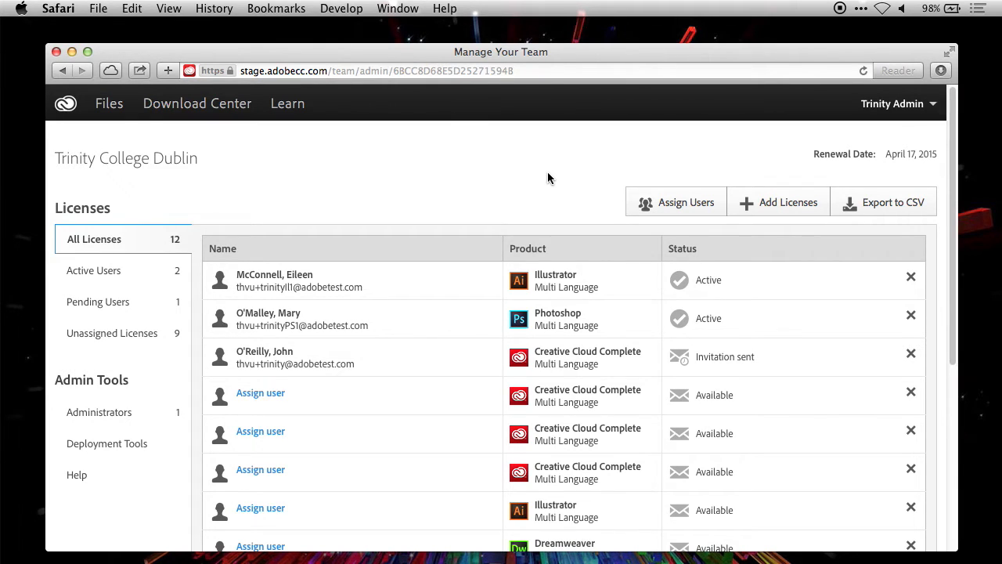
{"action": "mouse_move", "coordinate": [326, 188]}
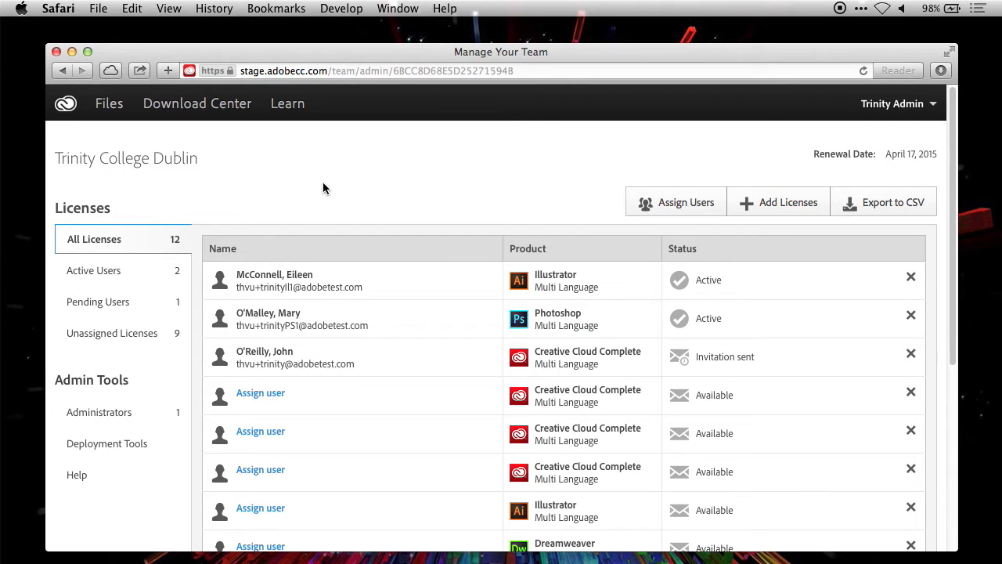
{"action": "mouse_move", "coordinate": [281, 185]}
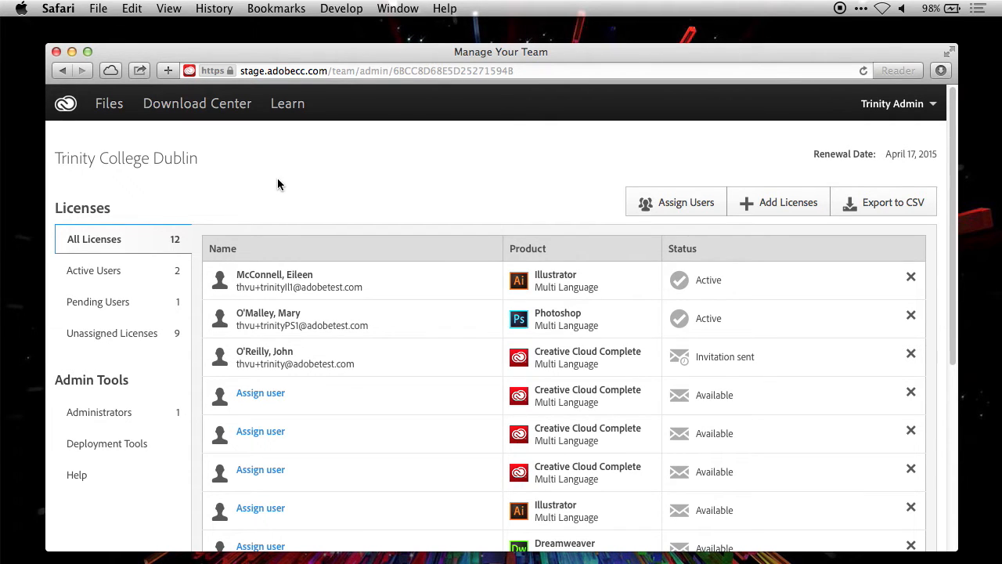
{"action": "mouse_move", "coordinate": [233, 191]}
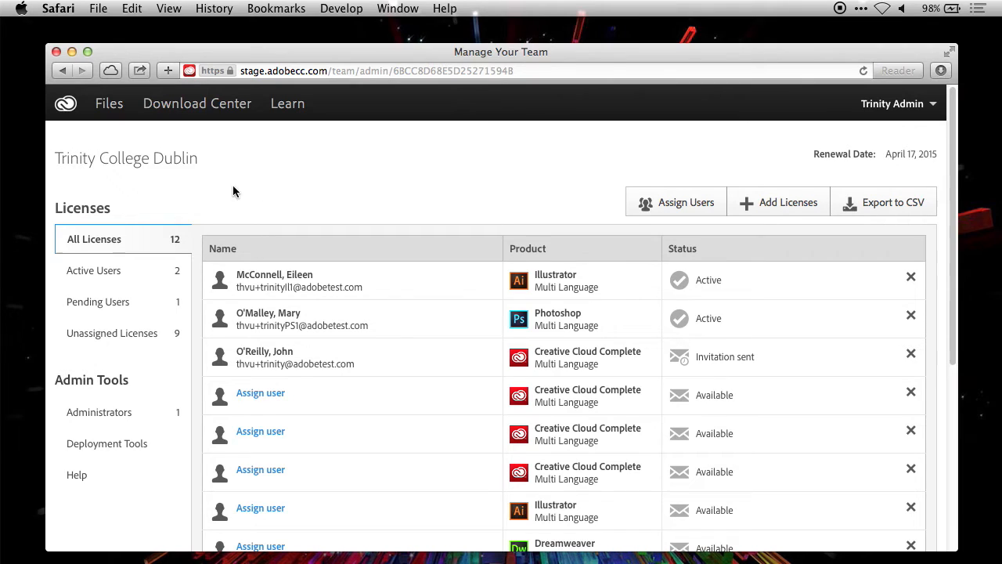
{"action": "mouse_move", "coordinate": [116, 236]}
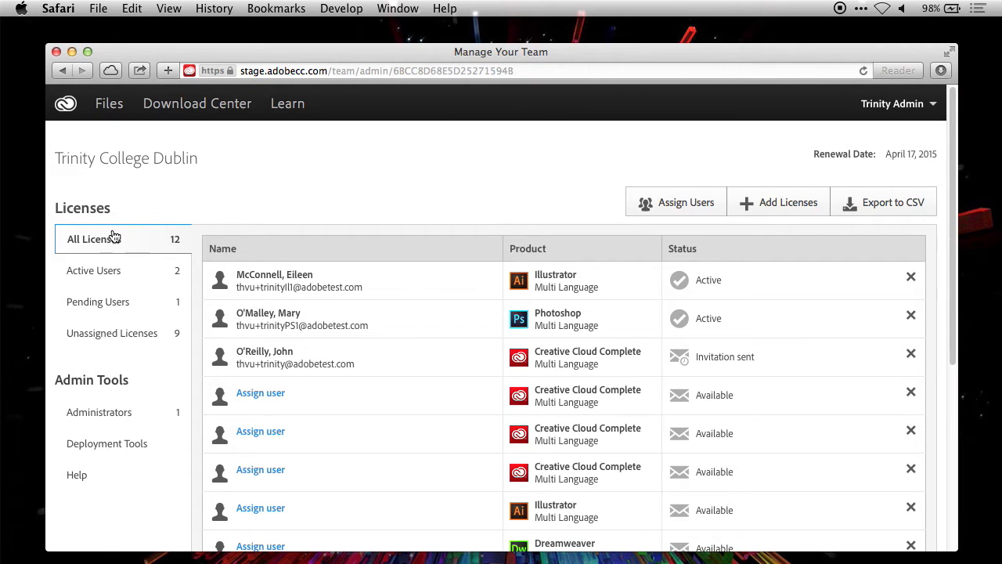
{"action": "mouse_move", "coordinate": [120, 451]}
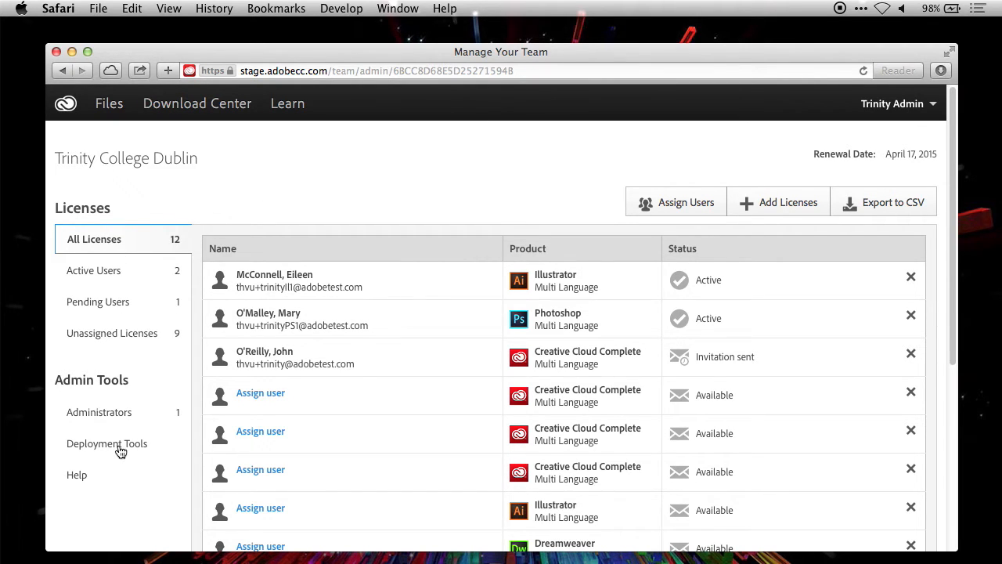
Step: Show the Admin Console Deployment Tools page with the Creative Cloud Packager downloads
{"action": "left_click", "coordinate": [107, 443]}
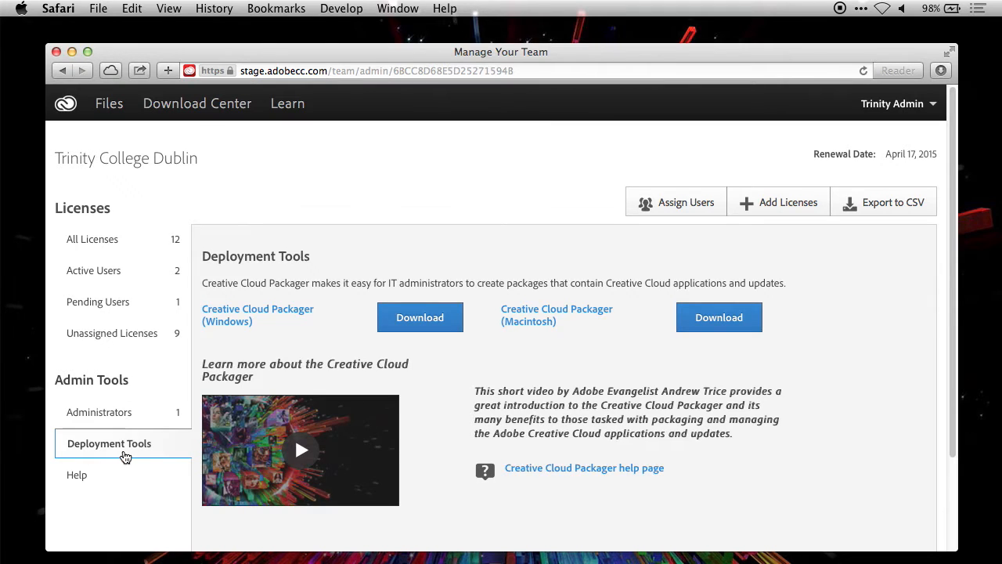
{"action": "mouse_move", "coordinate": [473, 351]}
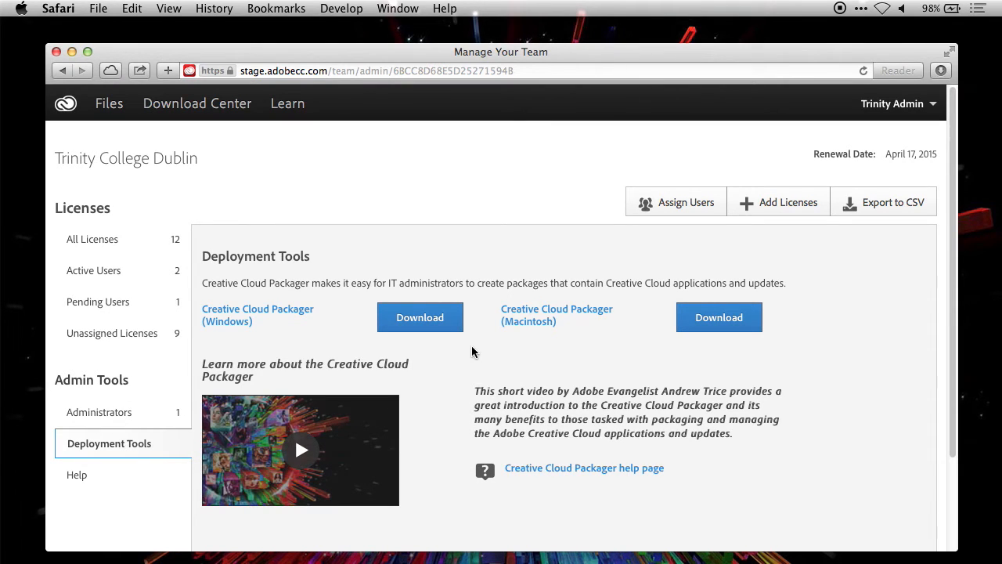
{"action": "mouse_move", "coordinate": [719, 316]}
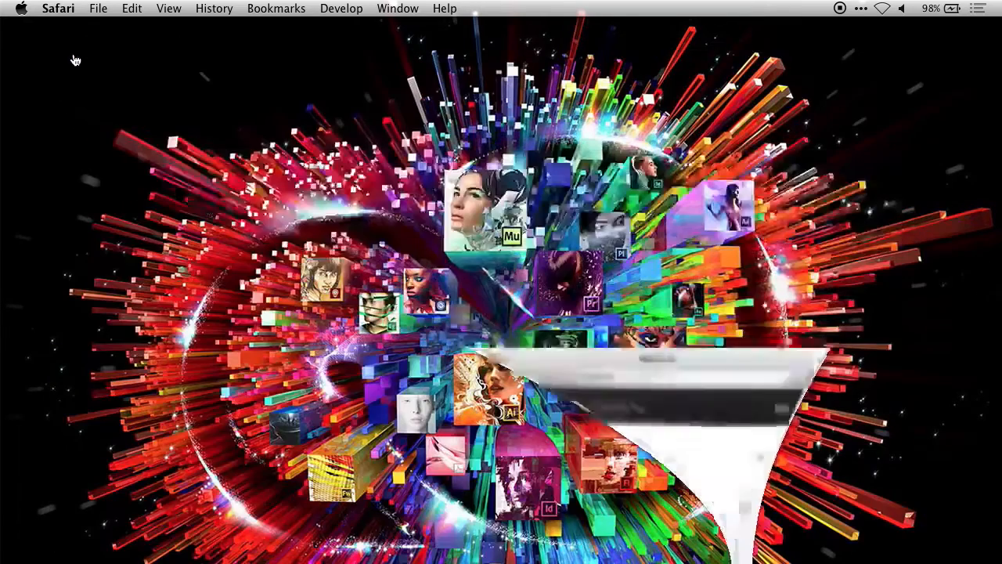
{"action": "mouse_move", "coordinate": [704, 551]}
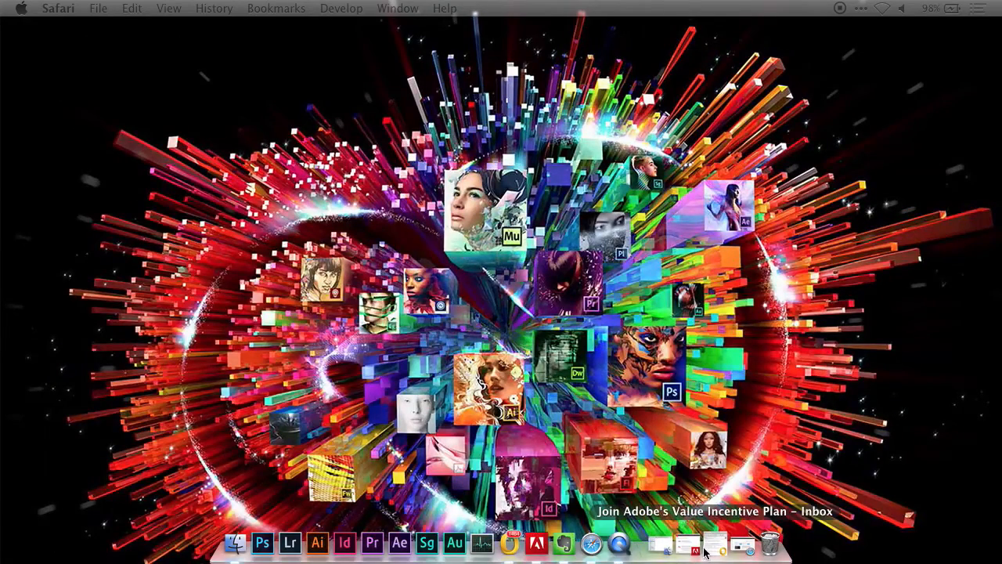
Step: Launch Creative Cloud Packager and sign in with the administrator Adobe ID password
{"action": "left_click", "coordinate": [716, 544]}
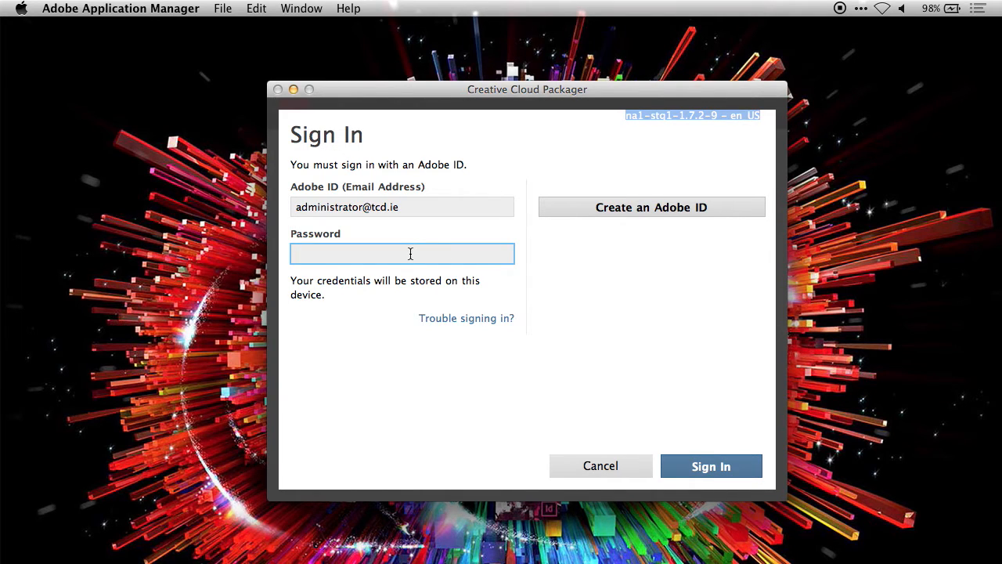
{"action": "type", "text": "password"}
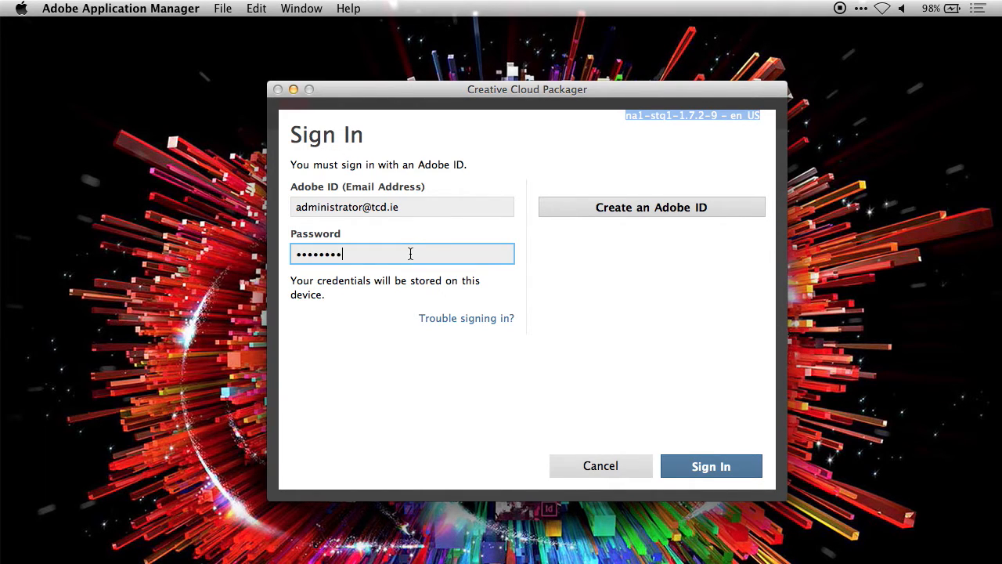
{"action": "left_click", "coordinate": [711, 467]}
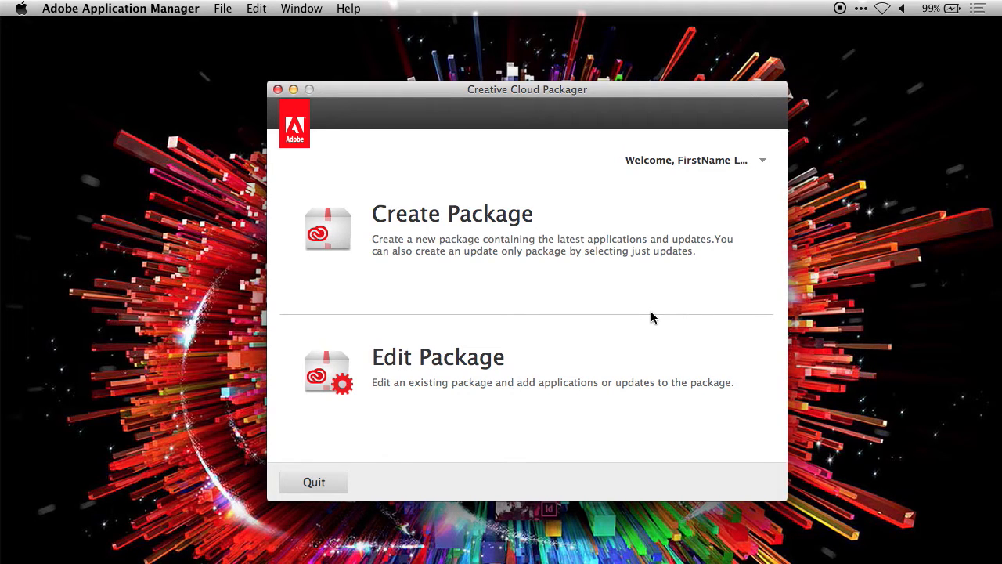
{"action": "mouse_move", "coordinate": [493, 265]}
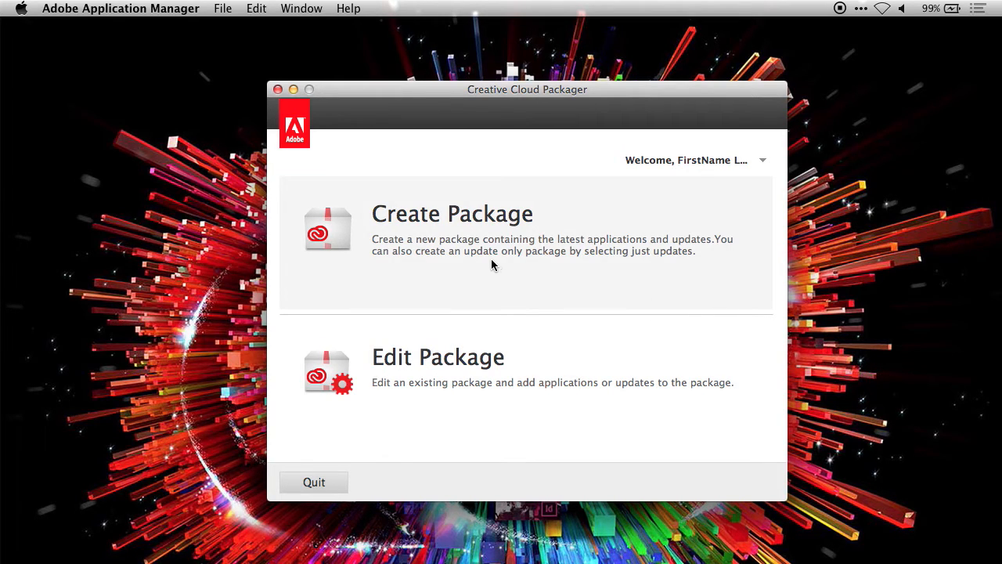
Step: Start a new package named Photography saved to the Creative Cloud Packages folder
{"action": "left_click", "coordinate": [451, 213]}
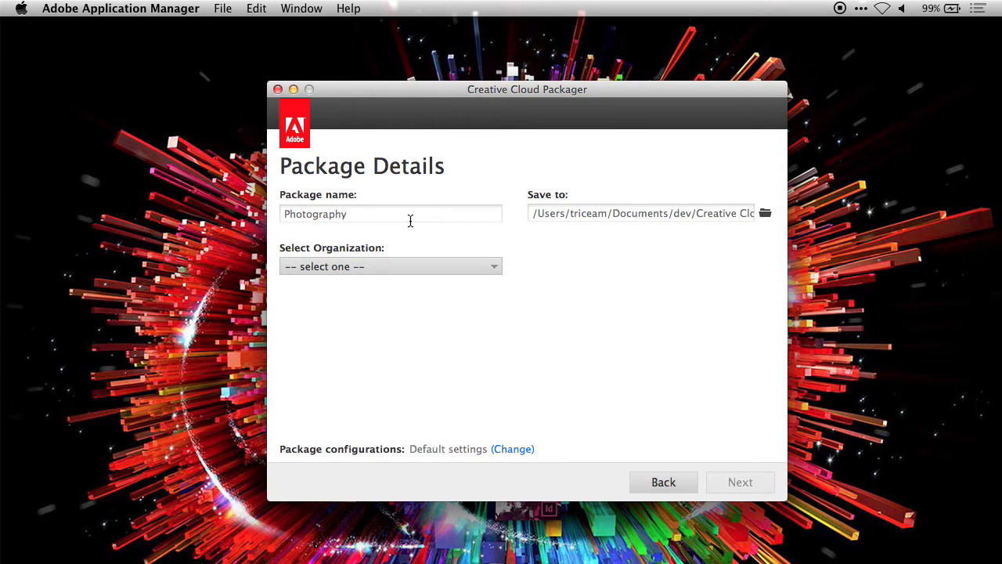
{"action": "left_click", "coordinate": [390, 213]}
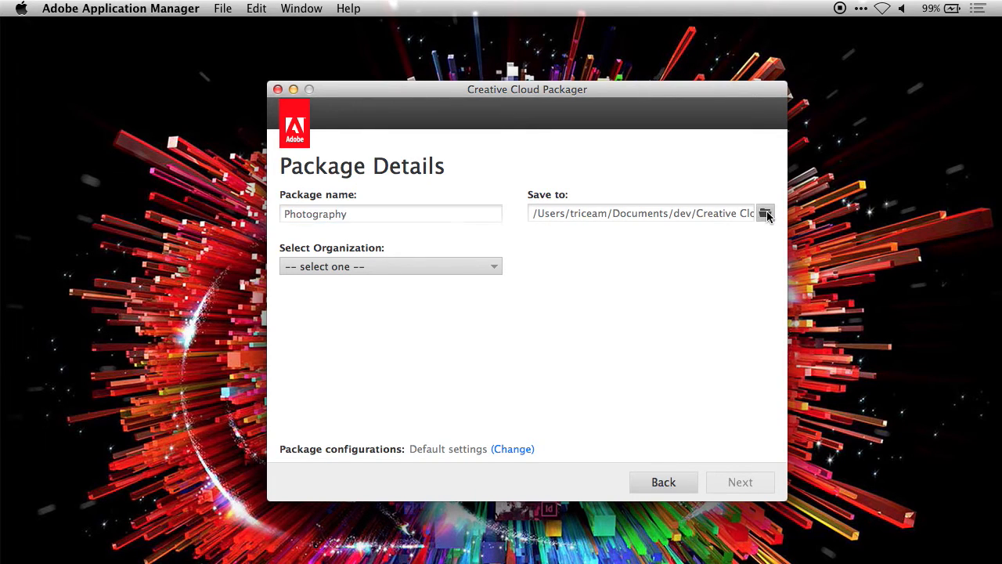
{"action": "left_click", "coordinate": [764, 212]}
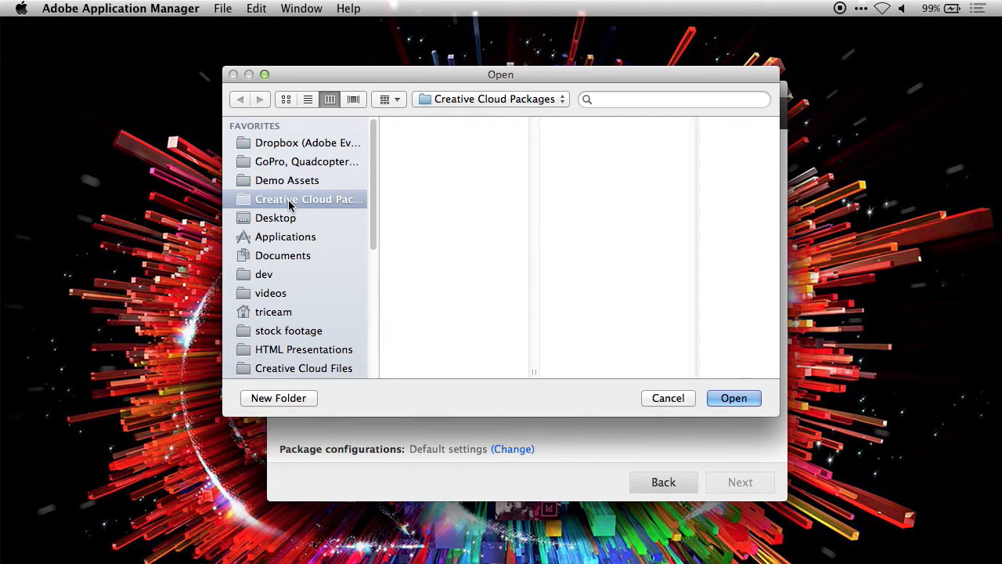
{"action": "mouse_move", "coordinate": [733, 397]}
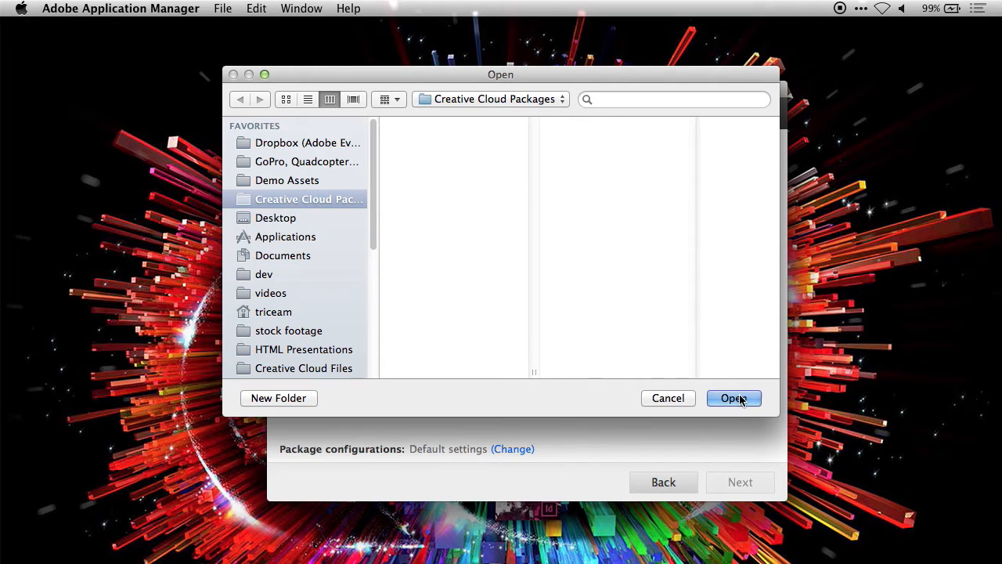
{"action": "left_click", "coordinate": [733, 397]}
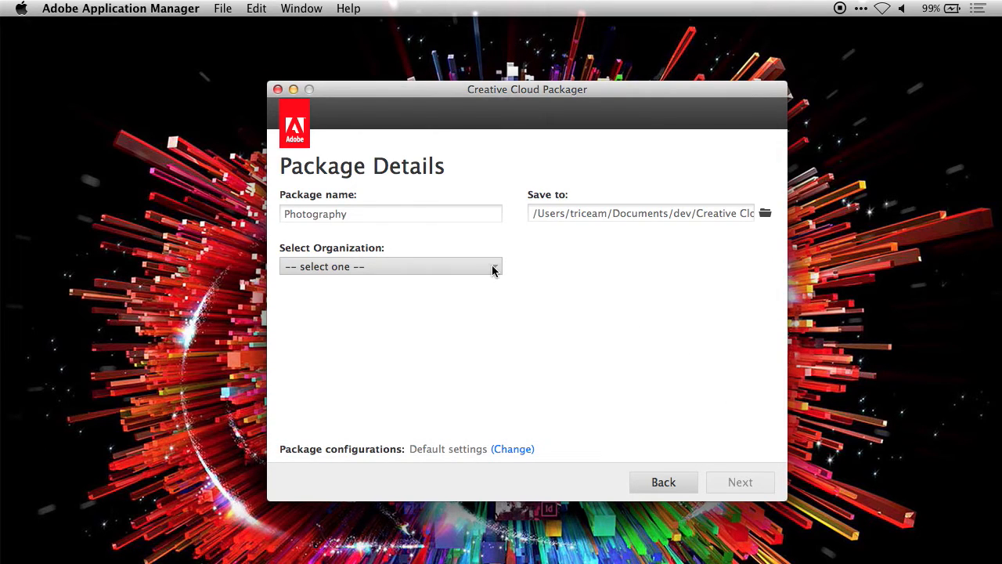
{"action": "mouse_move", "coordinate": [488, 272]}
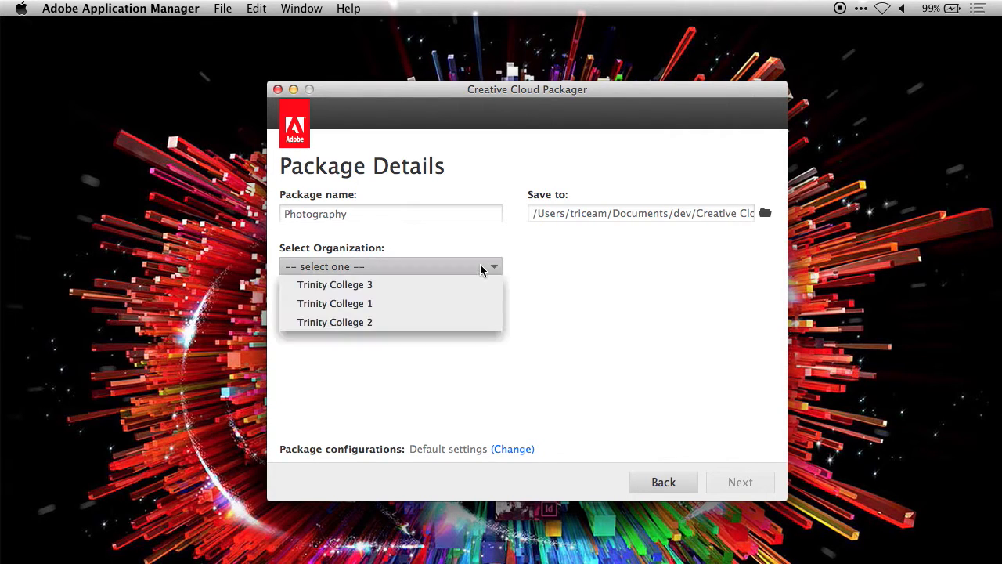
{"action": "mouse_move", "coordinate": [335, 304]}
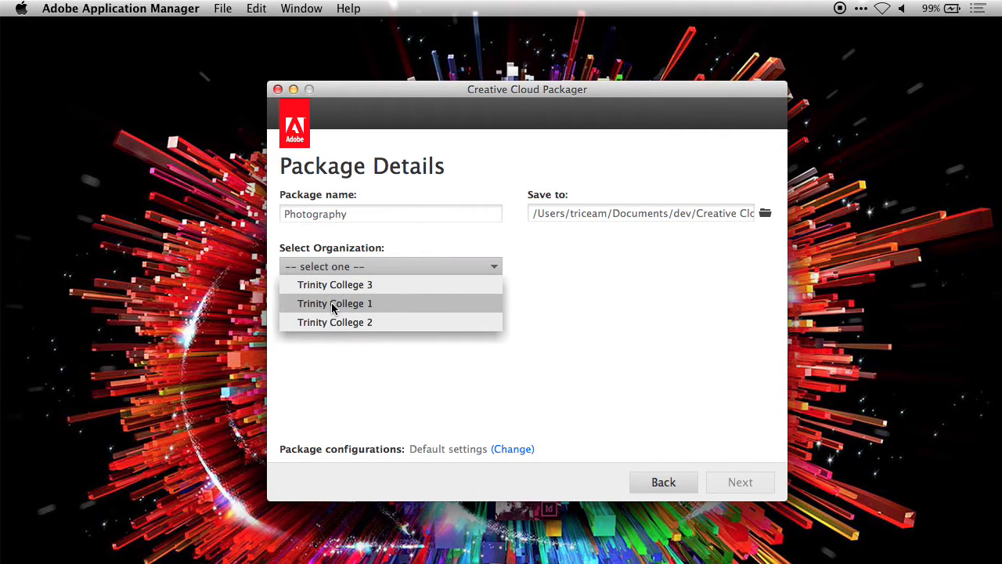
Step: Set the organization to Trinity College 1 and choose the Device License type
{"action": "left_click", "coordinate": [335, 304]}
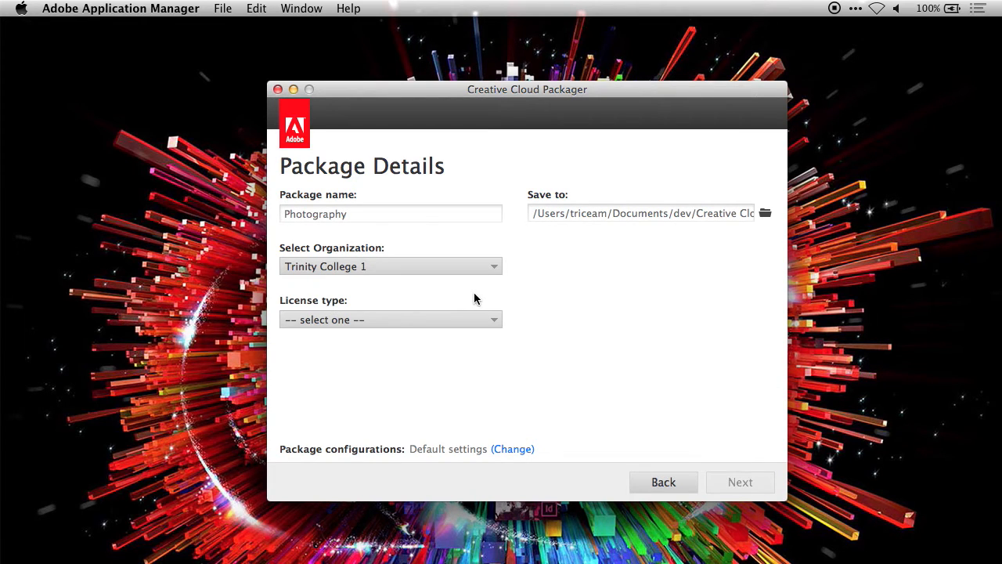
{"action": "left_click", "coordinate": [390, 320]}
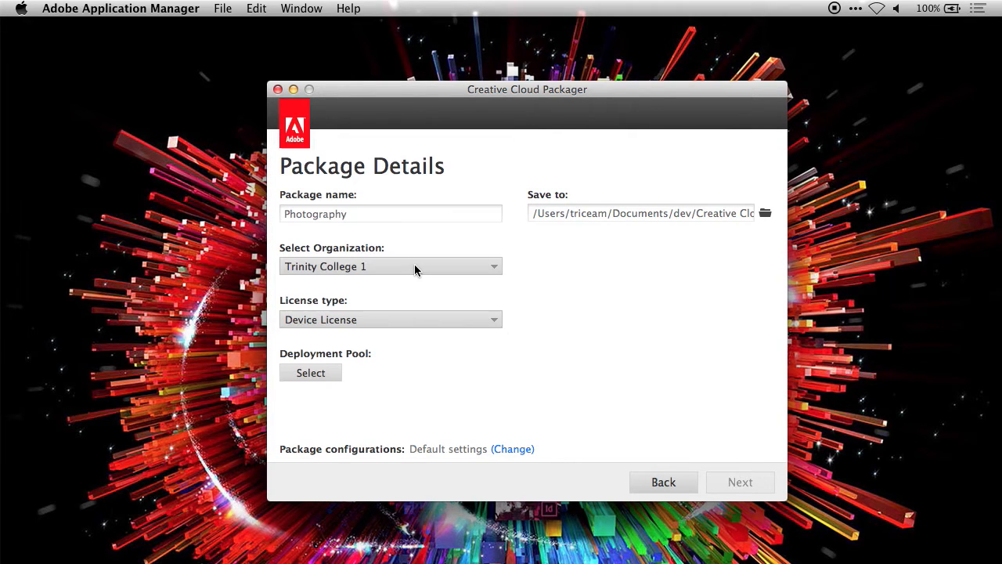
{"action": "mouse_move", "coordinate": [343, 332]}
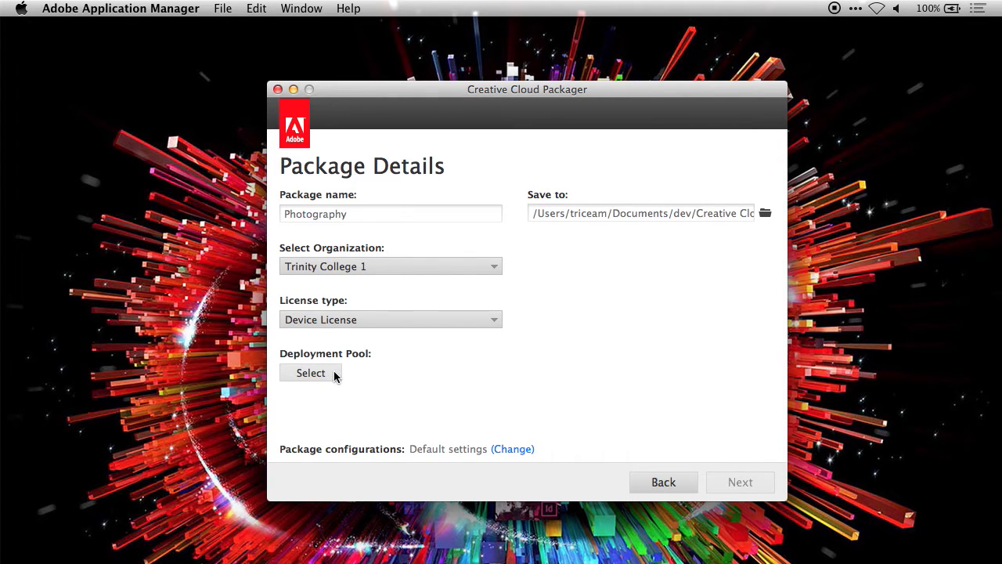
Step: Assign the Complete deployment pool to the Photography package
{"action": "left_click", "coordinate": [310, 372]}
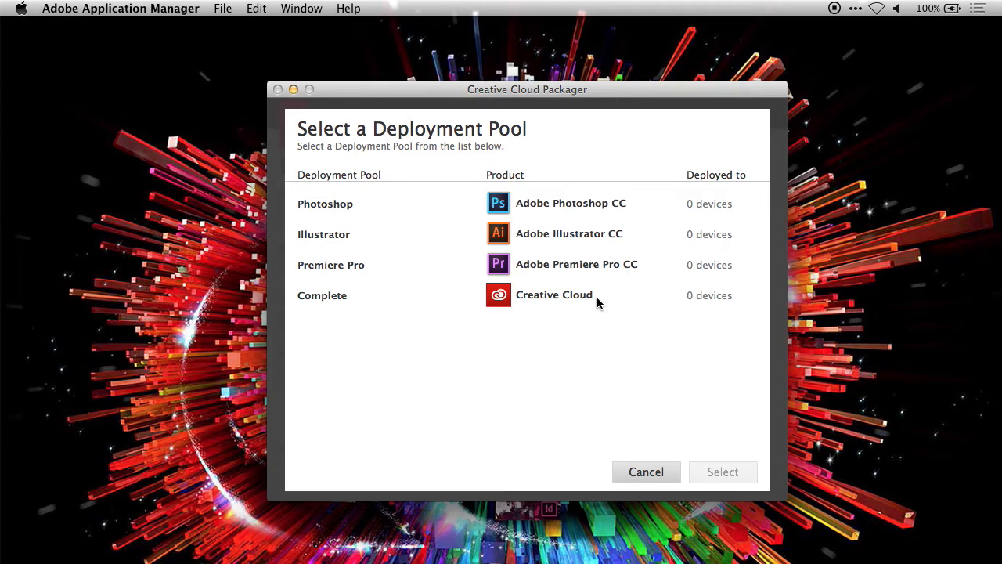
{"action": "mouse_move", "coordinate": [320, 301]}
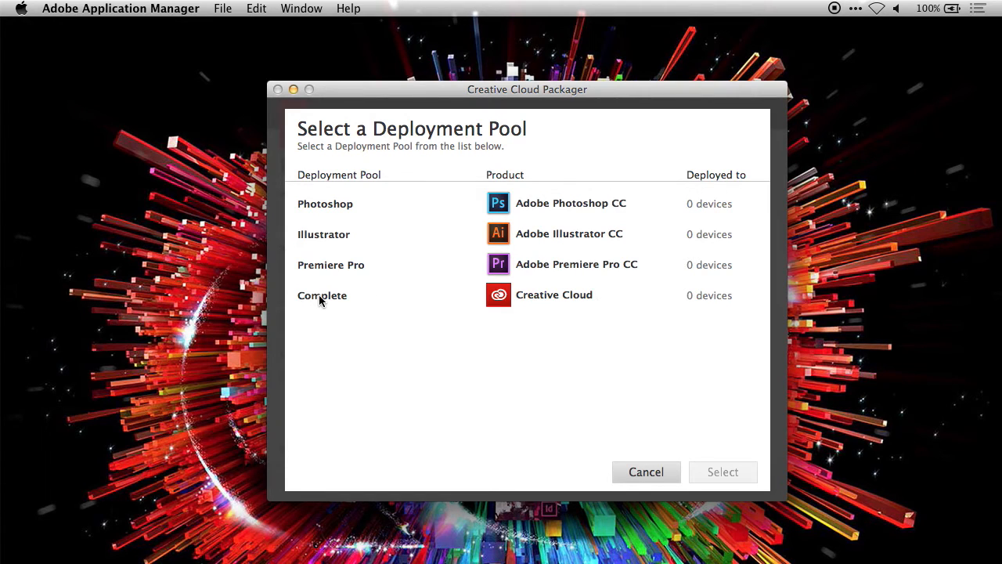
{"action": "left_click", "coordinate": [323, 295]}
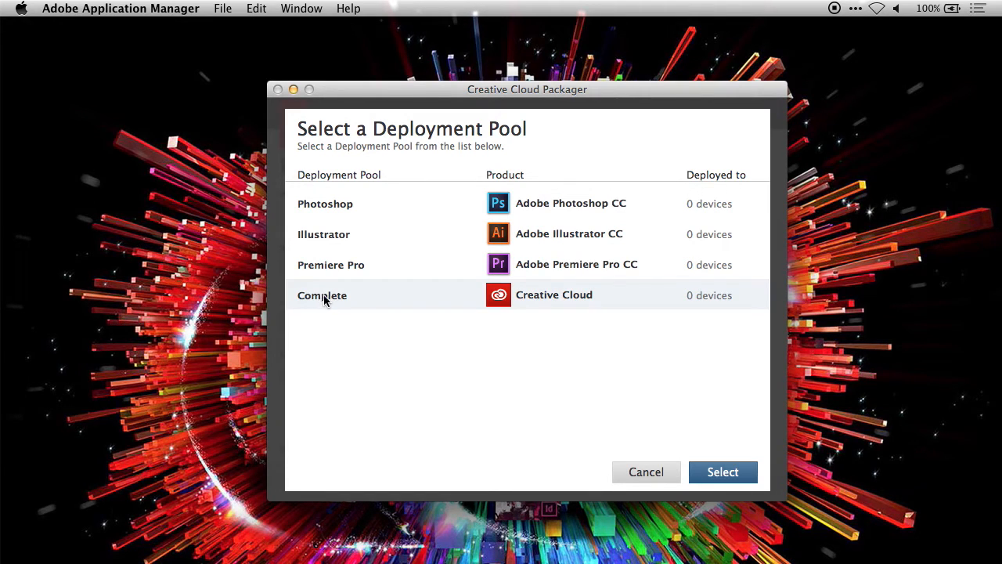
{"action": "mouse_move", "coordinate": [678, 360]}
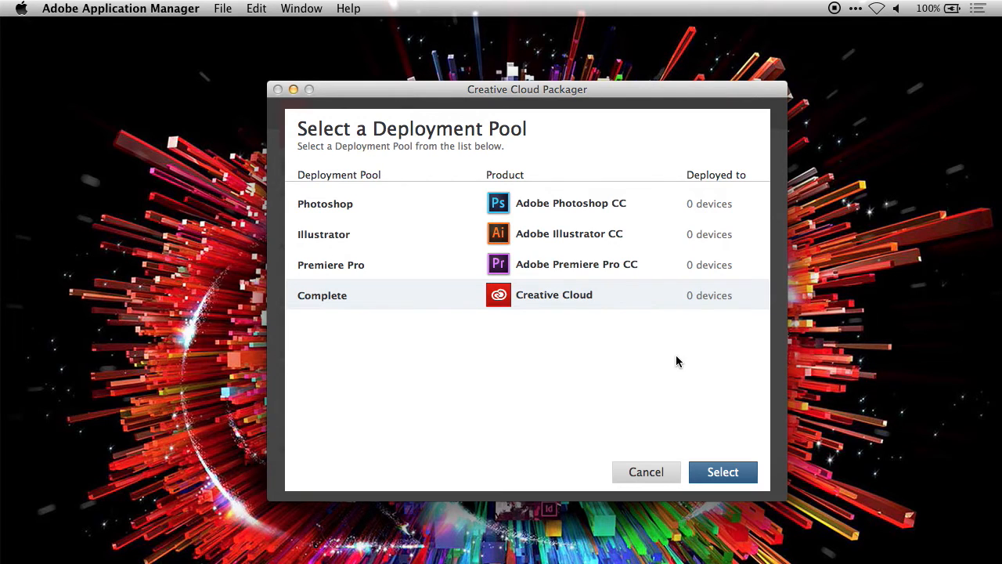
{"action": "mouse_move", "coordinate": [720, 411]}
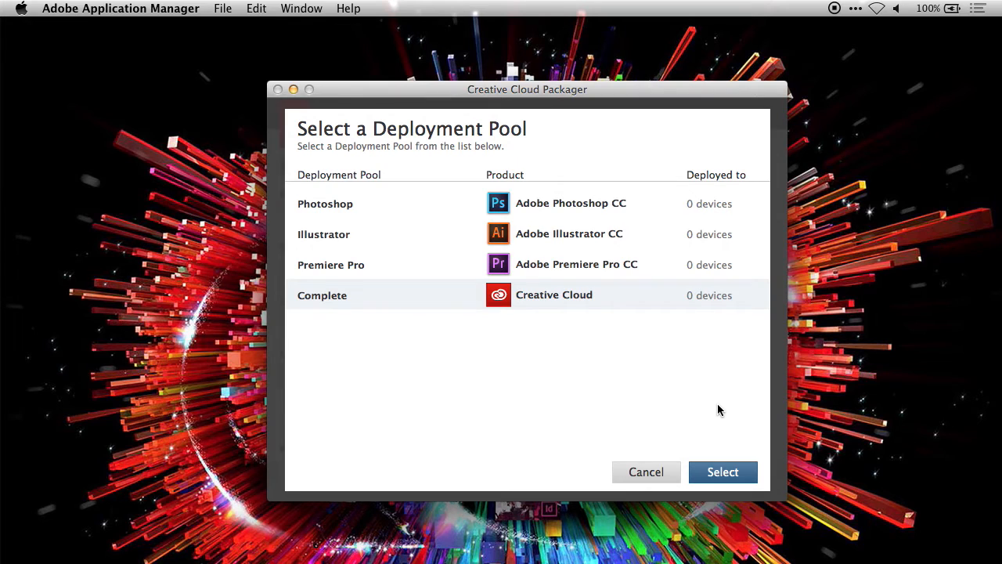
{"action": "mouse_move", "coordinate": [743, 471]}
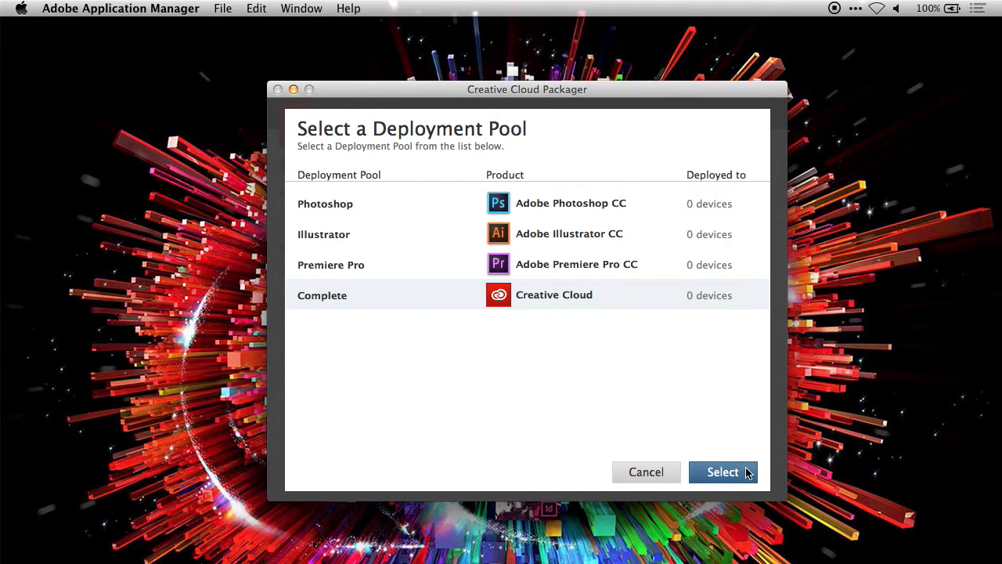
{"action": "left_click", "coordinate": [722, 471]}
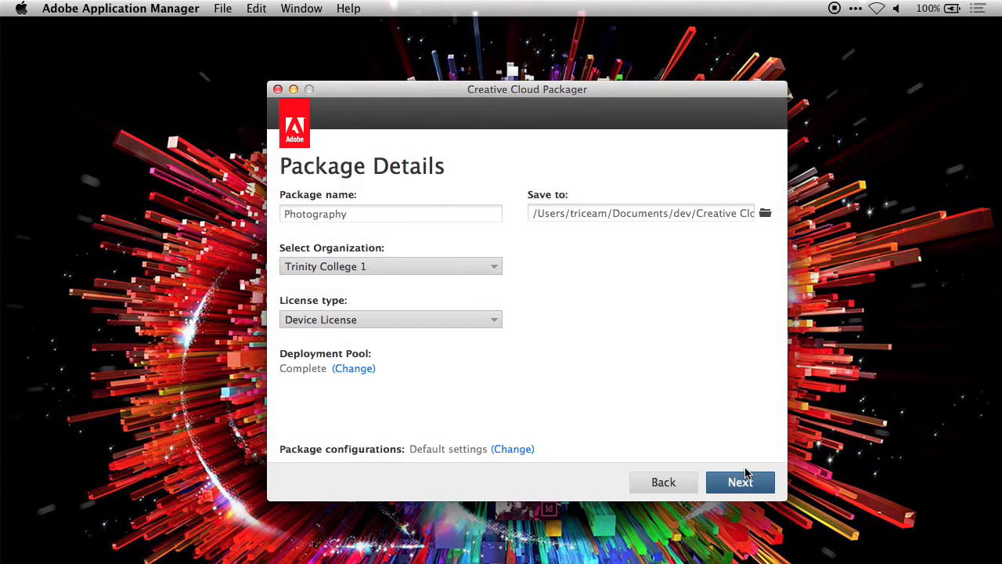
{"action": "mouse_move", "coordinate": [383, 435]}
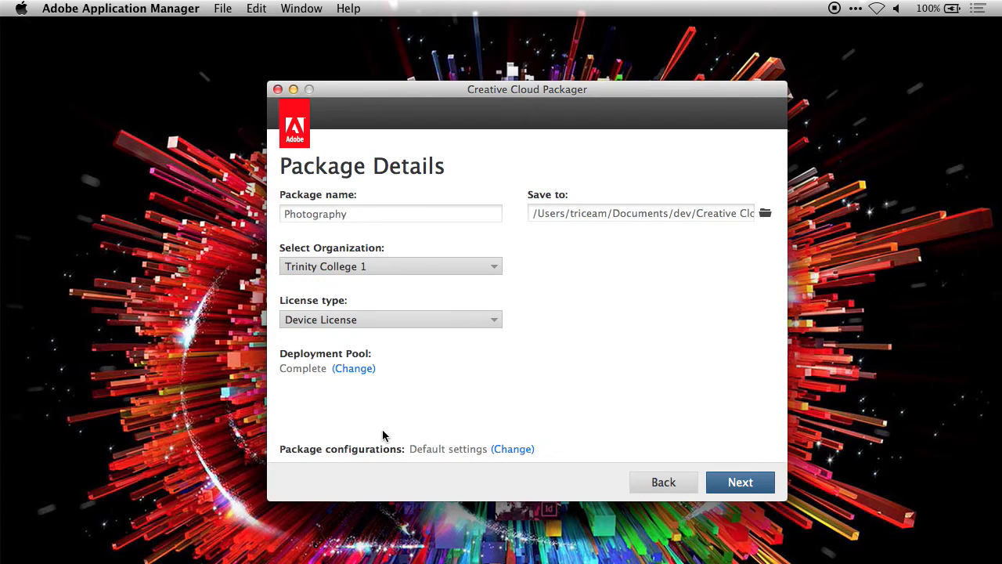
{"action": "mouse_move", "coordinate": [514, 452]}
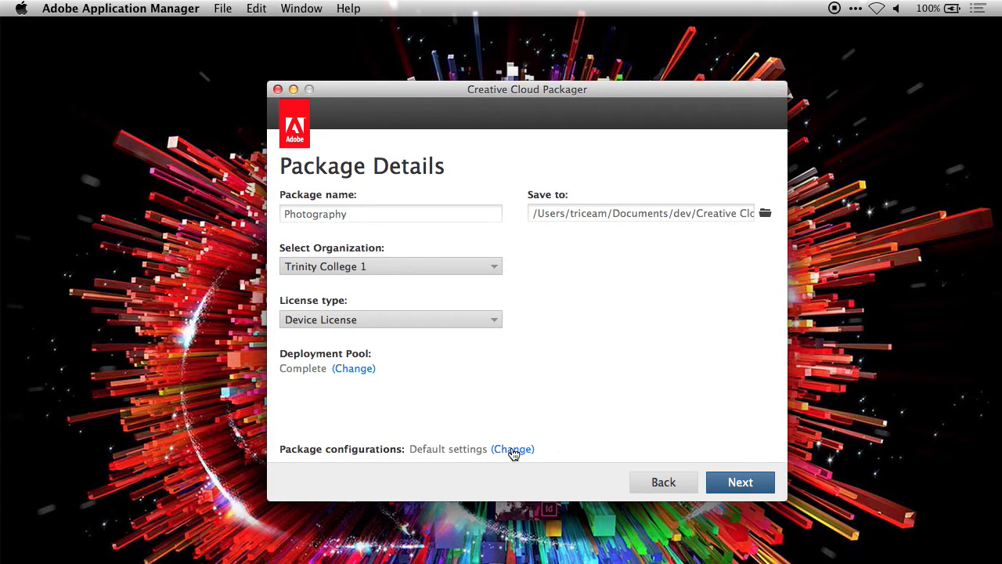
Step: Bring up Advanced Configurations for the Photography package settings
{"action": "left_click", "coordinate": [512, 448]}
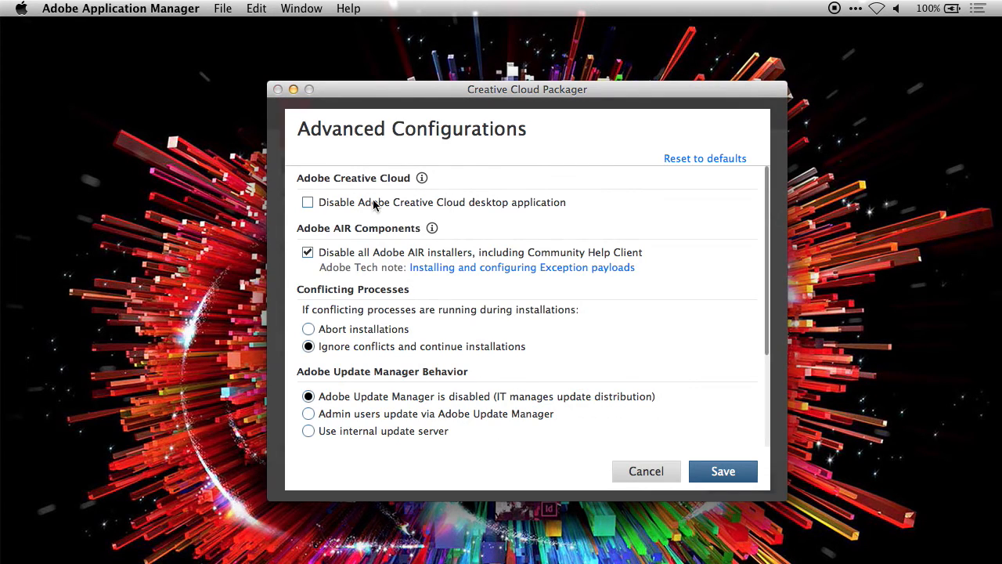
{"action": "mouse_move", "coordinate": [420, 207]}
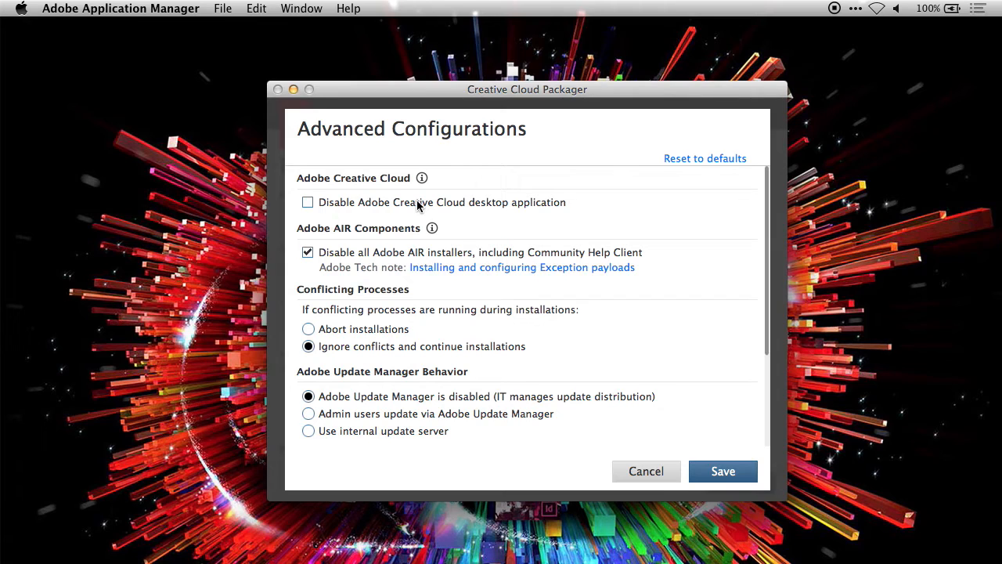
{"action": "mouse_move", "coordinate": [349, 240]}
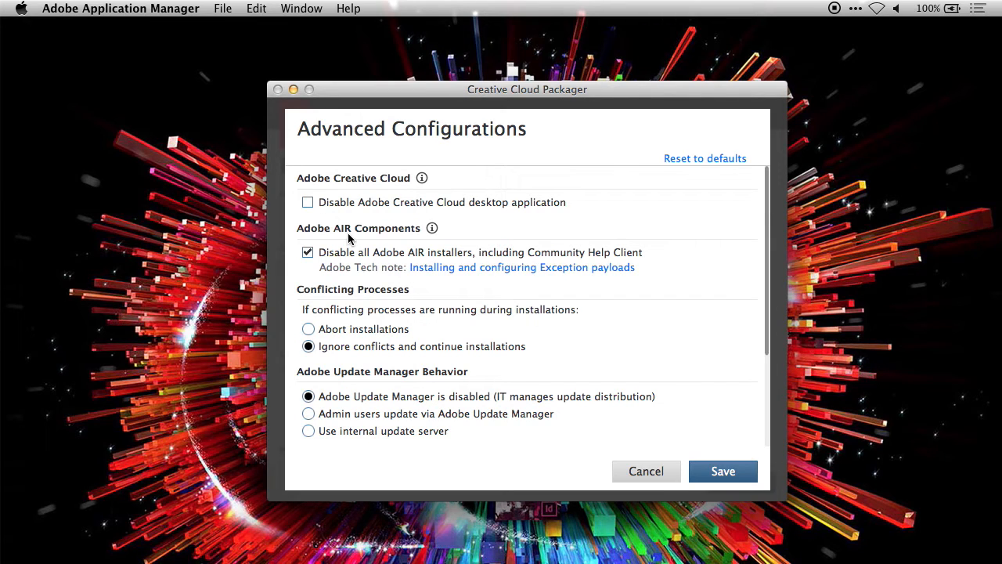
{"action": "mouse_move", "coordinate": [389, 258]}
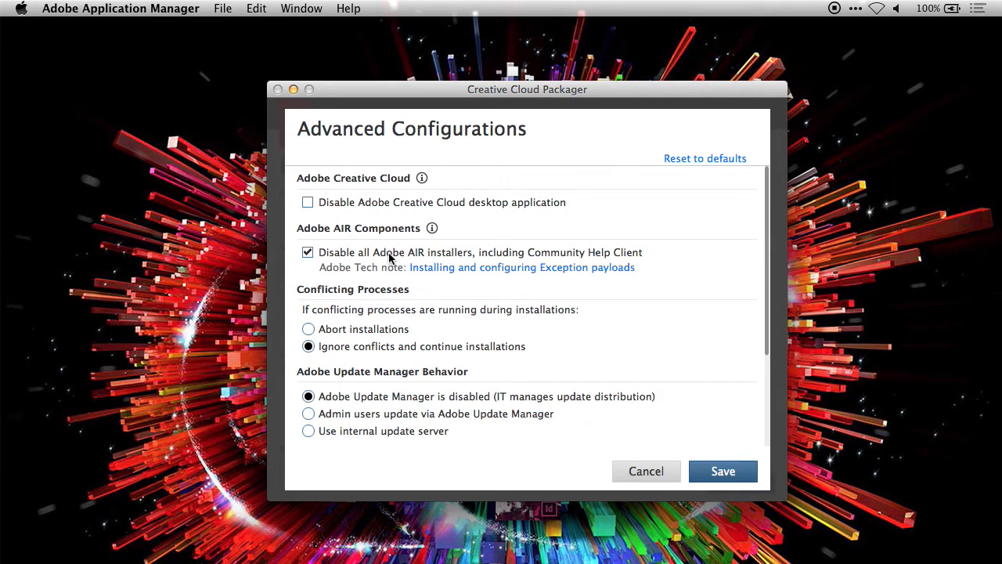
{"action": "mouse_move", "coordinate": [554, 266]}
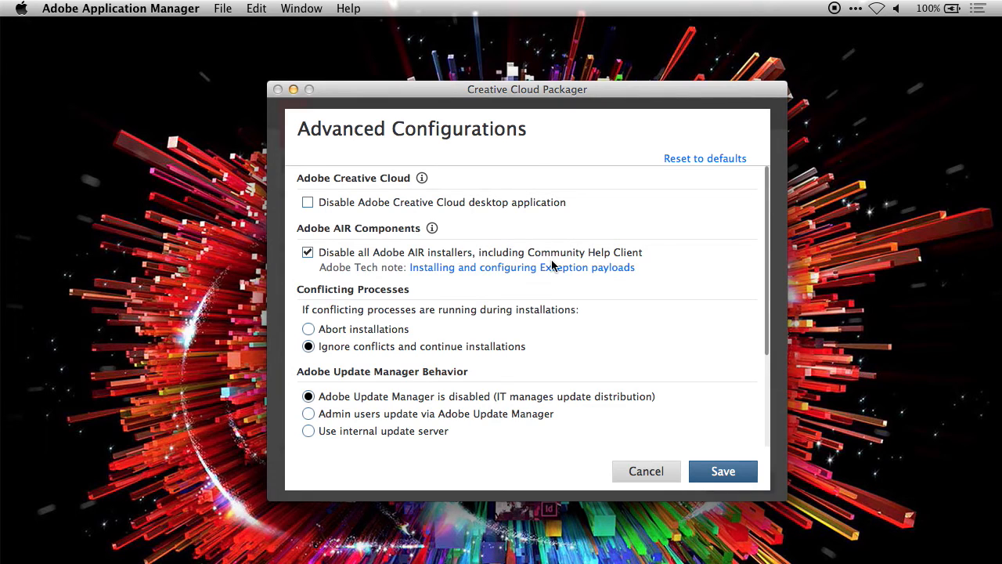
{"action": "mouse_move", "coordinate": [339, 317]}
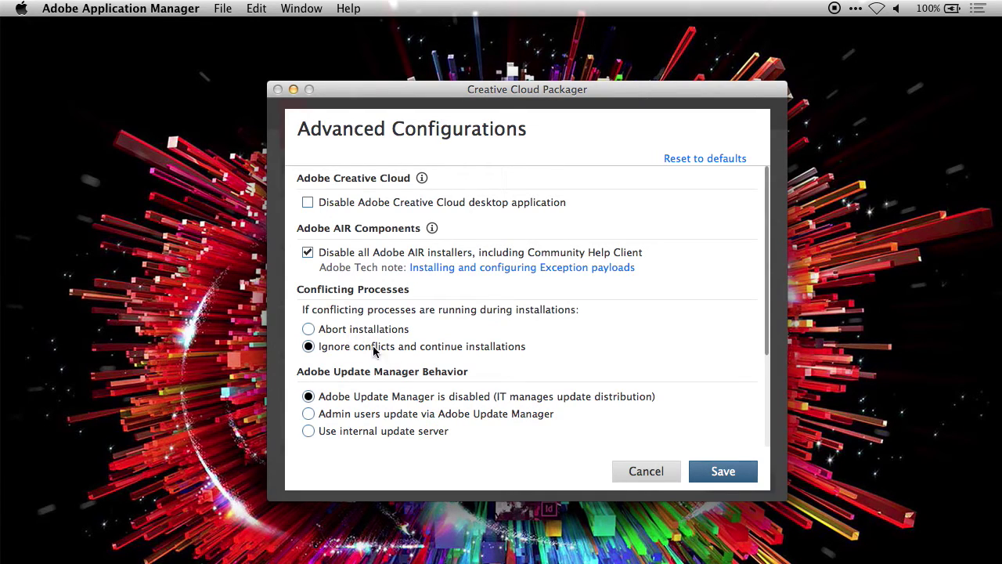
{"action": "mouse_move", "coordinate": [517, 335]}
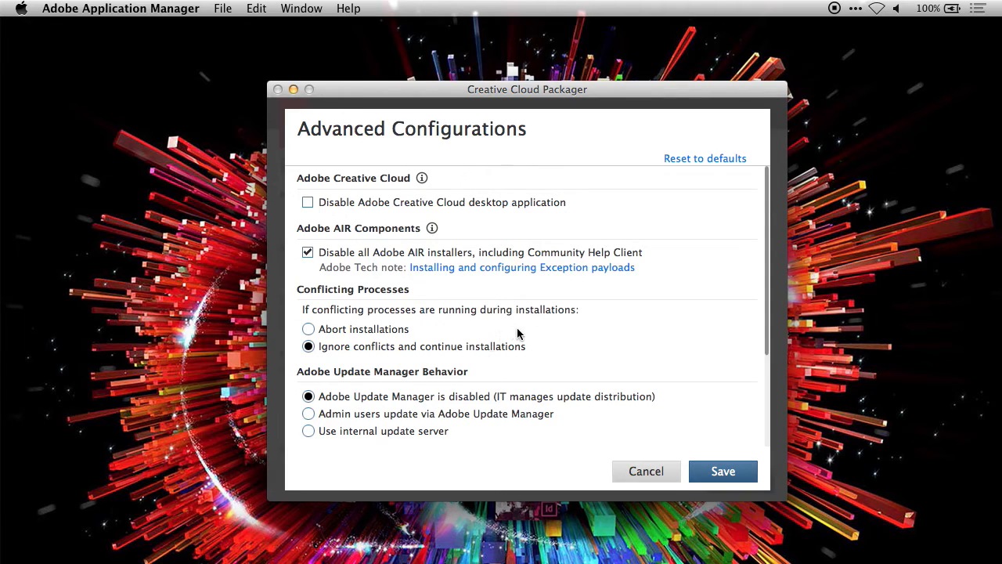
Step: Review the remote update manager and installation location options further down Advanced Configurations
{"action": "scroll", "scroll_direction": "down", "scroll_amount": 3}
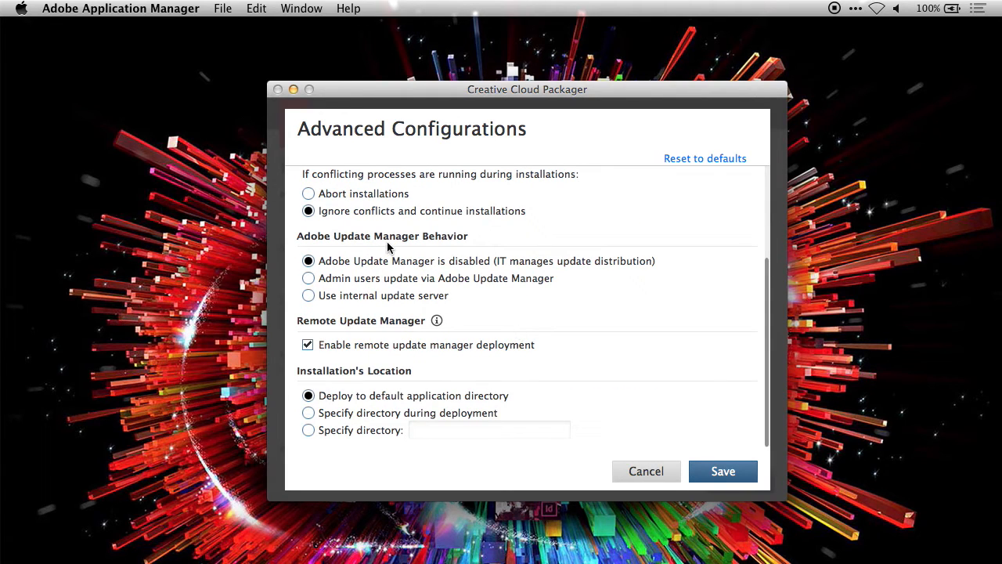
{"action": "mouse_move", "coordinate": [382, 265]}
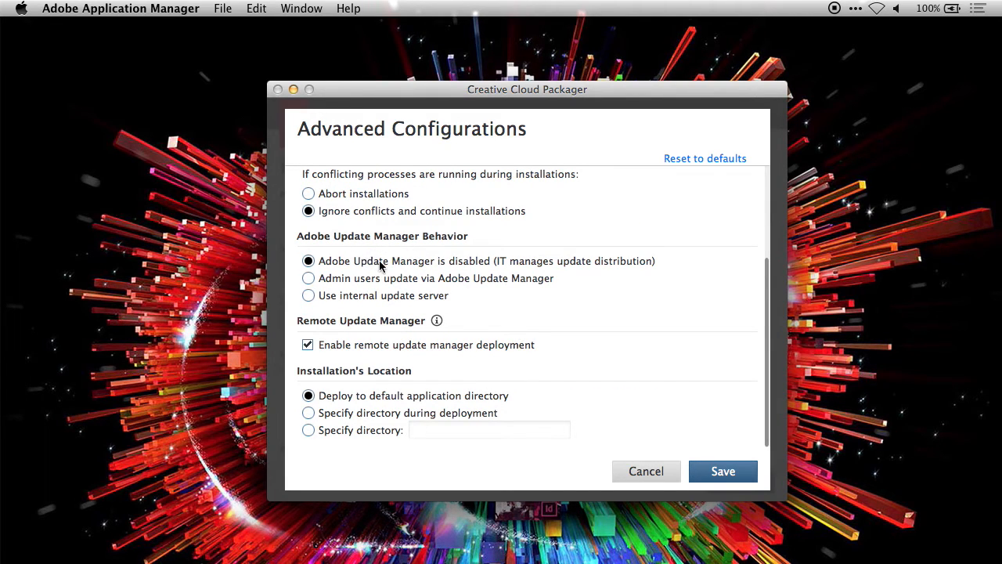
{"action": "mouse_move", "coordinate": [338, 285]}
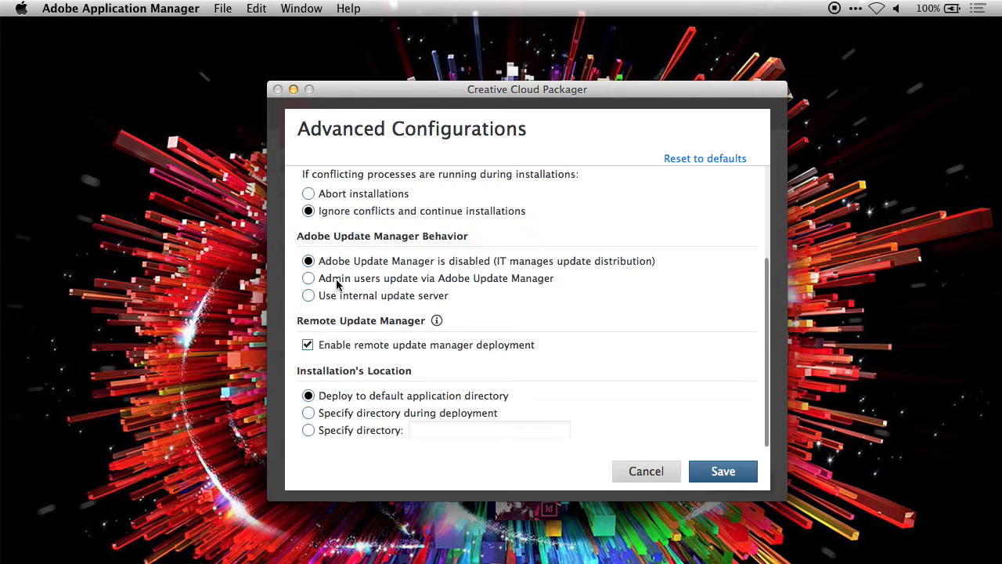
{"action": "mouse_move", "coordinate": [395, 285]}
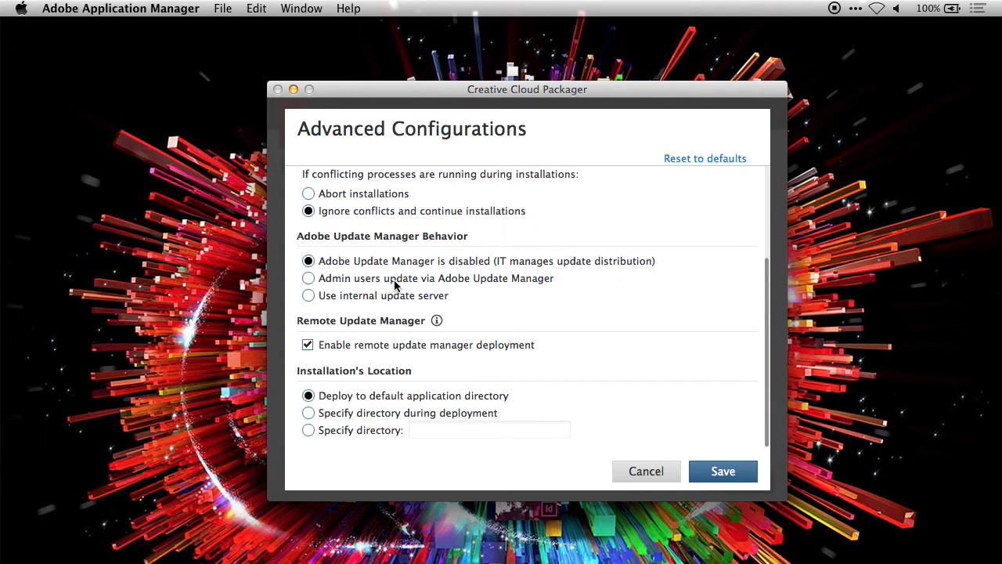
{"action": "mouse_move", "coordinate": [392, 290]}
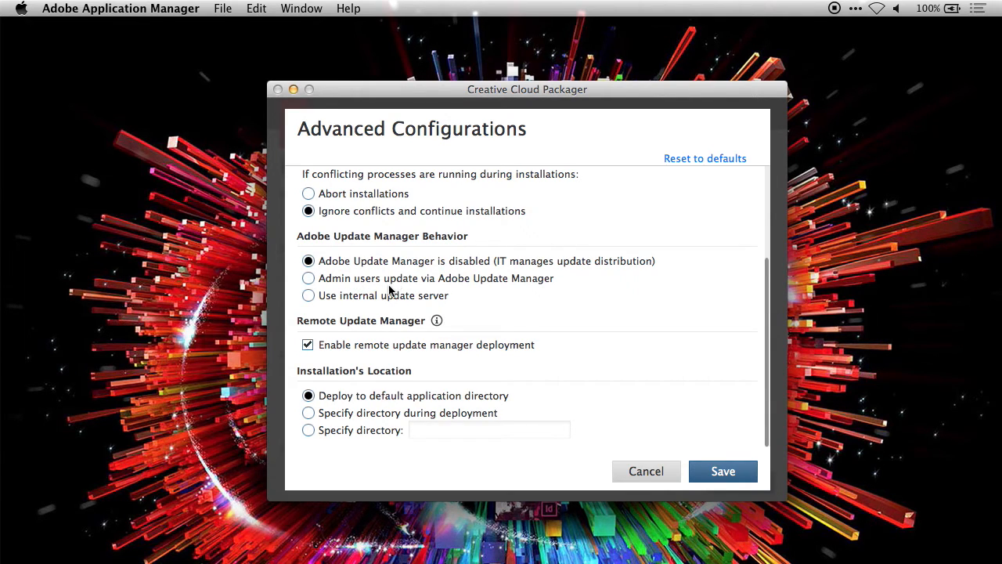
{"action": "mouse_move", "coordinate": [360, 338]}
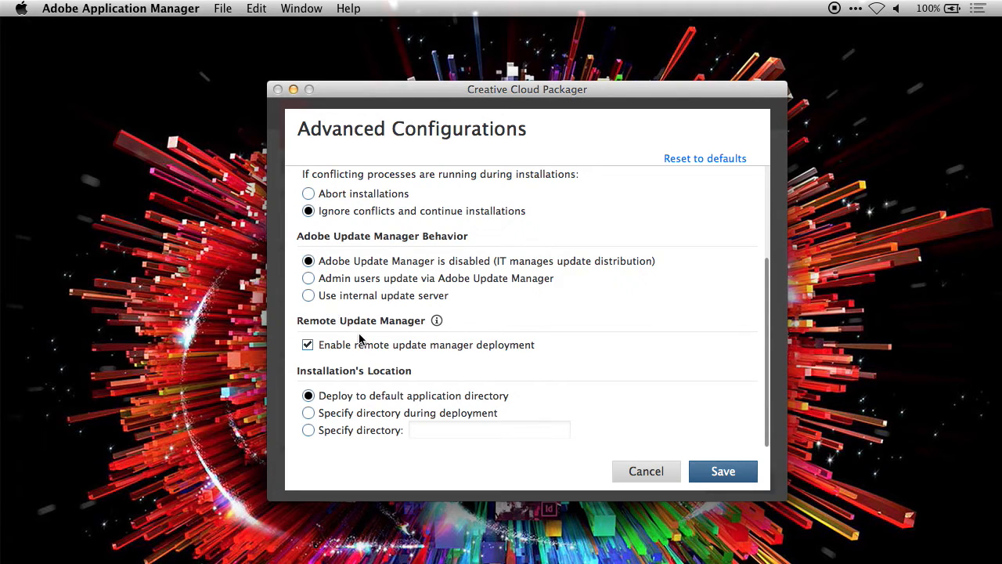
{"action": "mouse_move", "coordinate": [354, 347]}
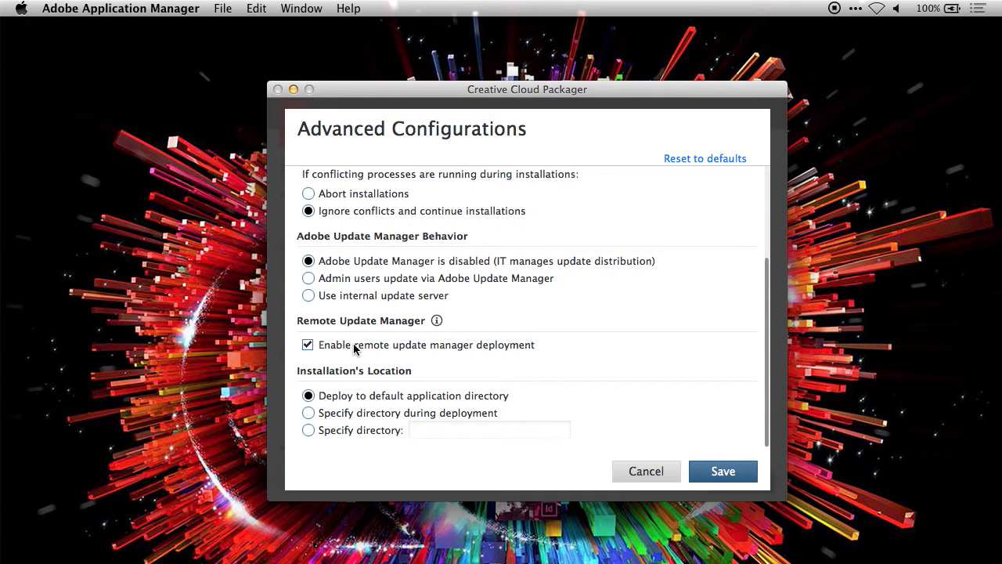
{"action": "mouse_move", "coordinate": [366, 382]}
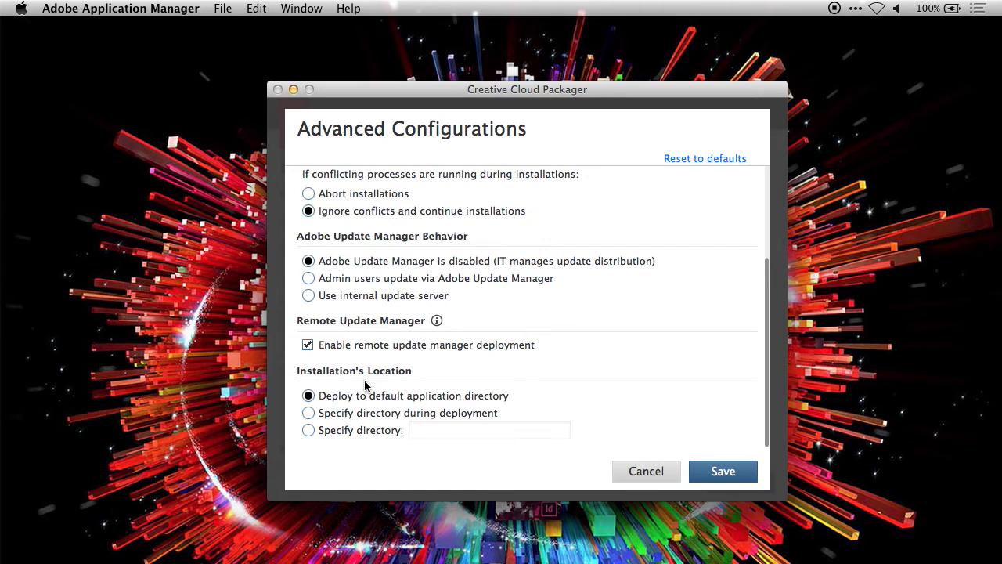
{"action": "mouse_move", "coordinate": [364, 413]}
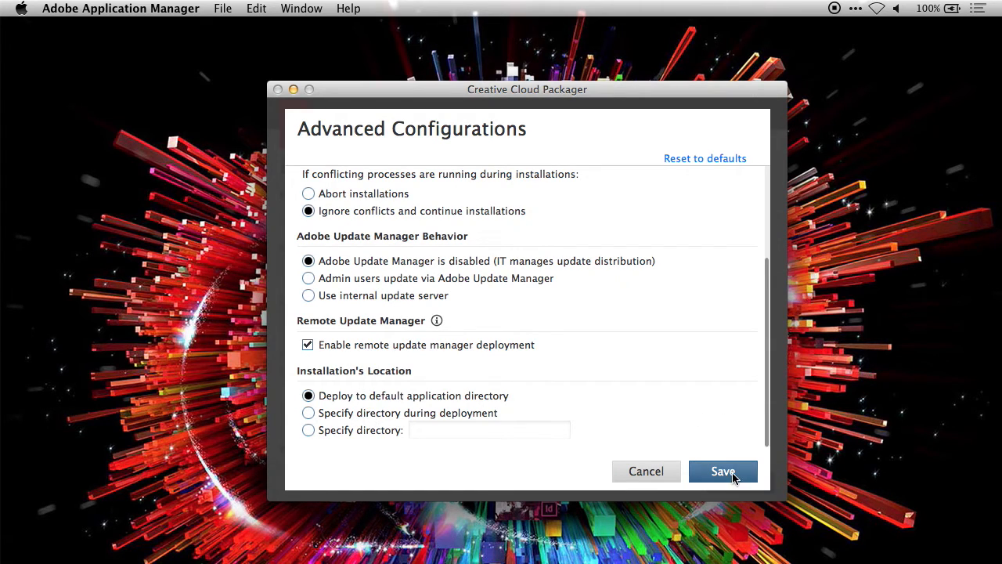
Step: Save the advanced settings and continue from Package Details to Applications & Updates
{"action": "left_click", "coordinate": [720, 470]}
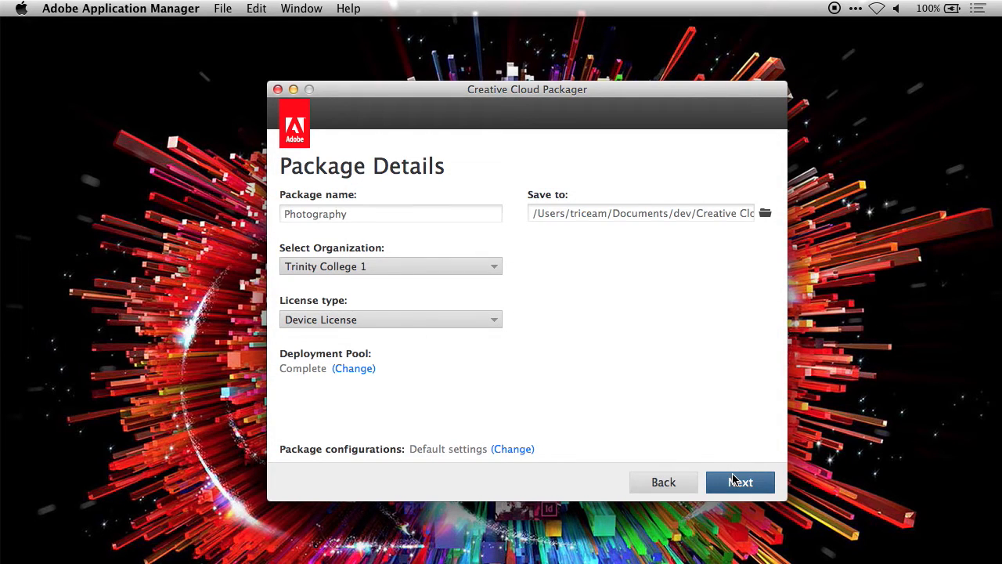
{"action": "left_click", "coordinate": [739, 482]}
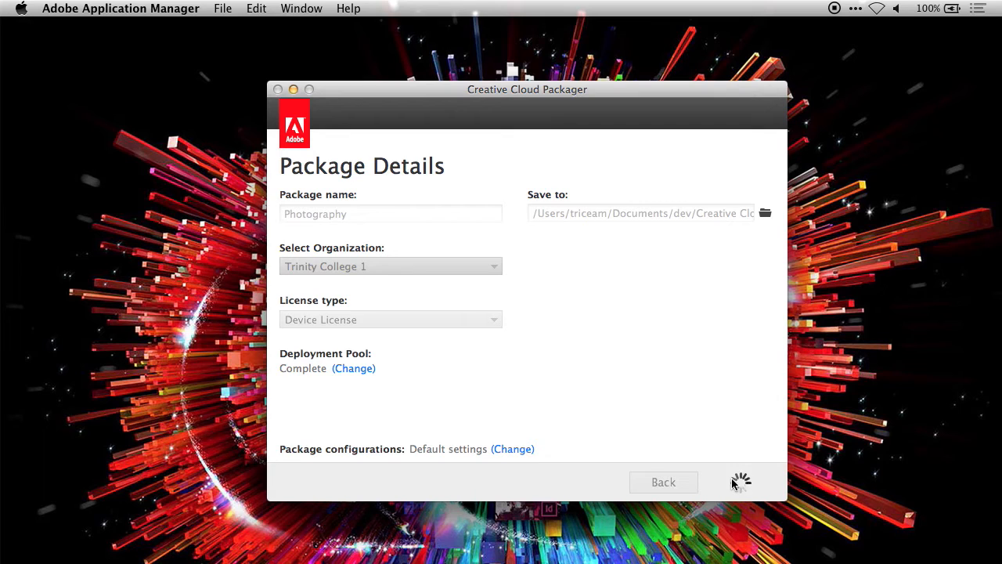
{"action": "left_click", "coordinate": [739, 483]}
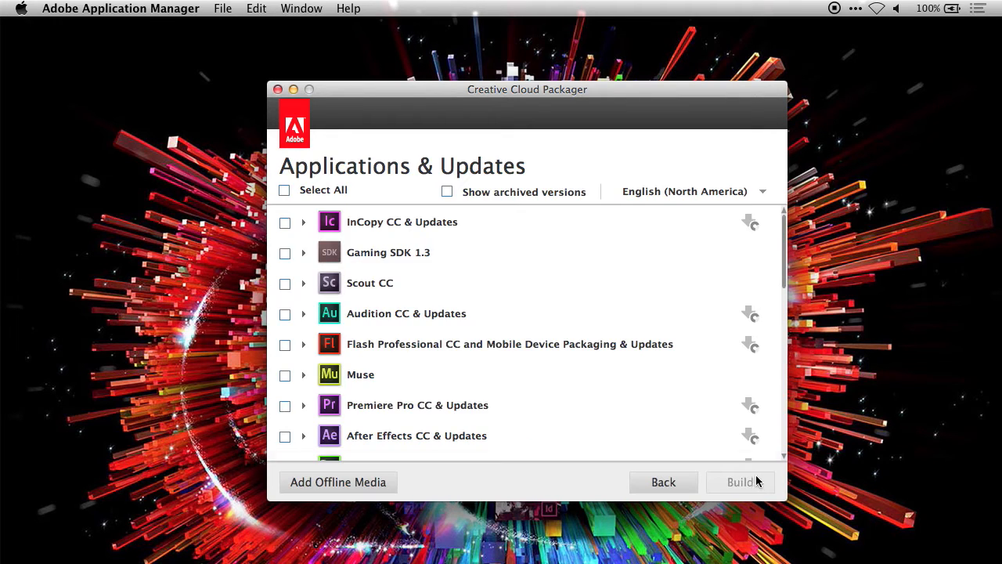
{"action": "left_click", "coordinate": [688, 191]}
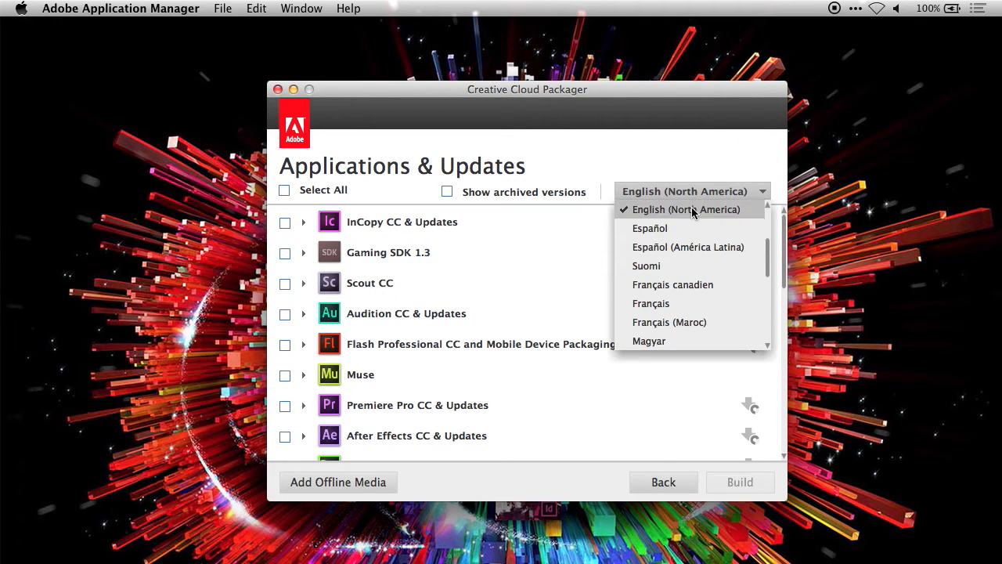
{"action": "left_click", "coordinate": [686, 210]}
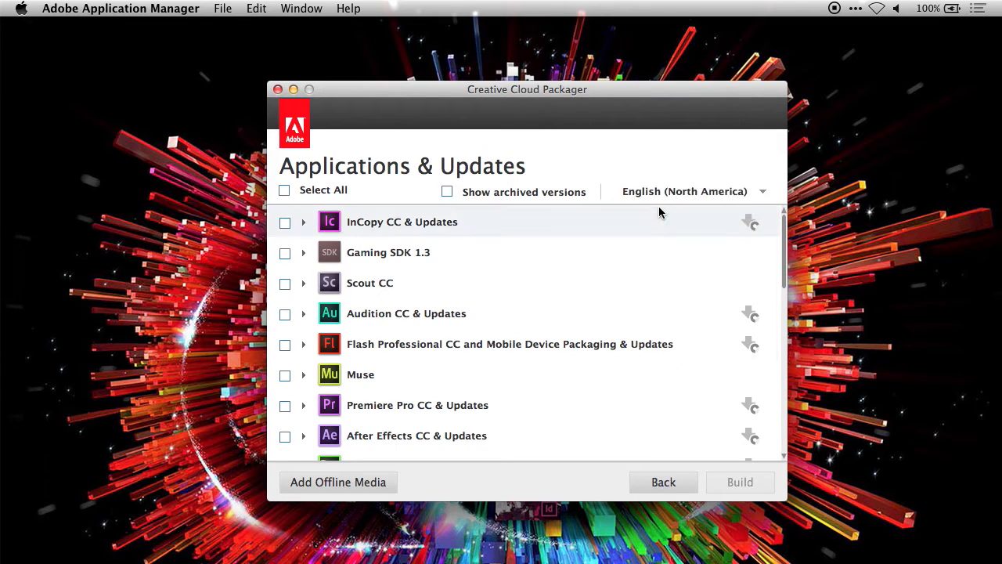
{"action": "mouse_move", "coordinate": [435, 301]}
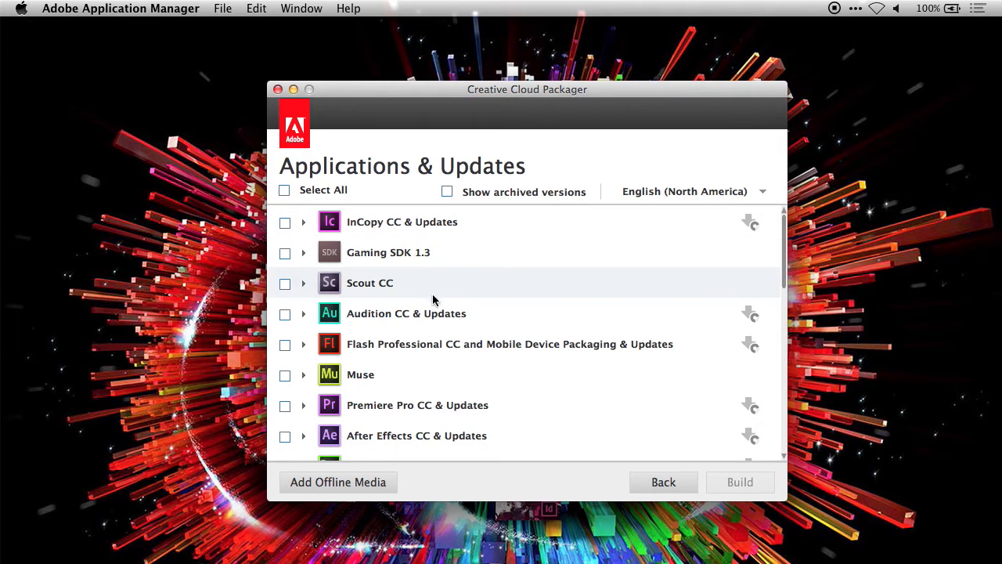
{"action": "scroll", "scroll_direction": "down", "scroll_amount": 3}
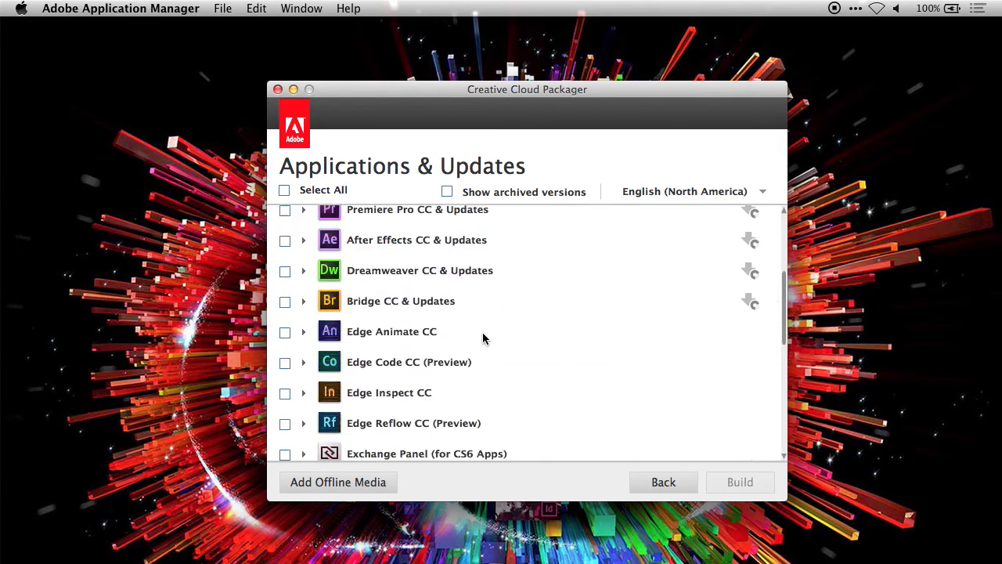
{"action": "scroll", "scroll_direction": "down", "scroll_amount": 3}
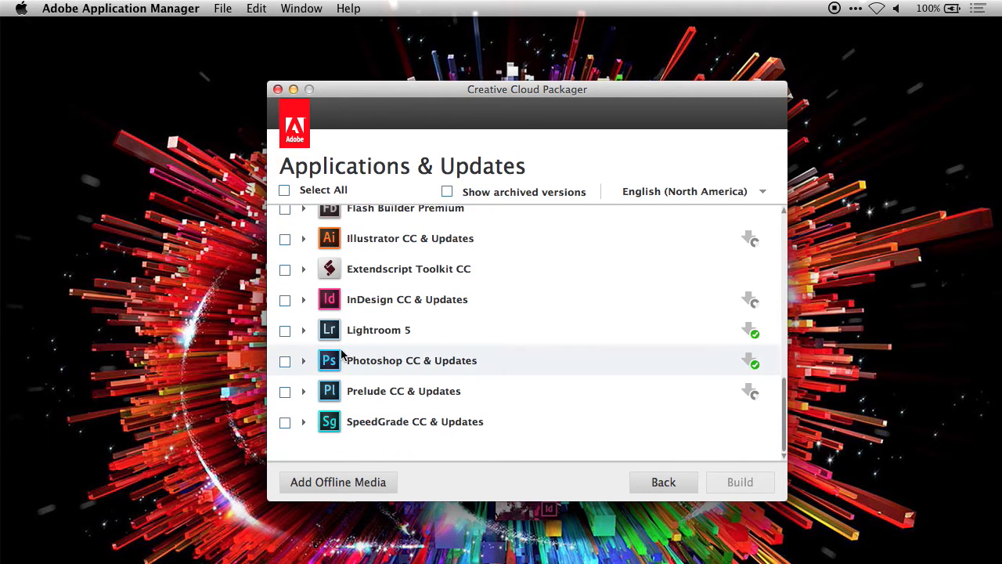
Step: Include Lightroom 5 and Photoshop CC & Updates, reviewing Photoshop's bundled components
{"action": "left_click", "coordinate": [285, 329]}
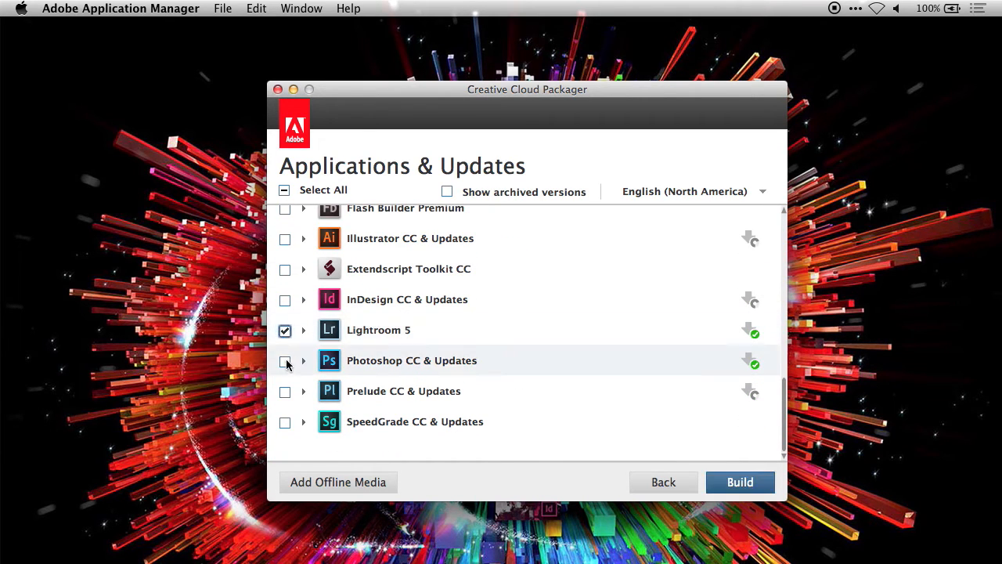
{"action": "left_click", "coordinate": [285, 360]}
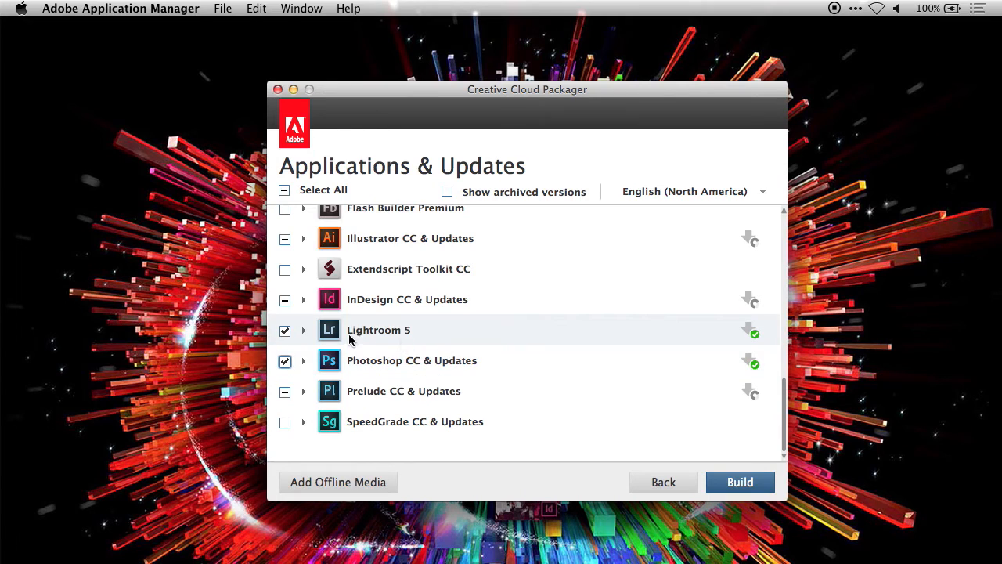
{"action": "left_click", "coordinate": [293, 360]}
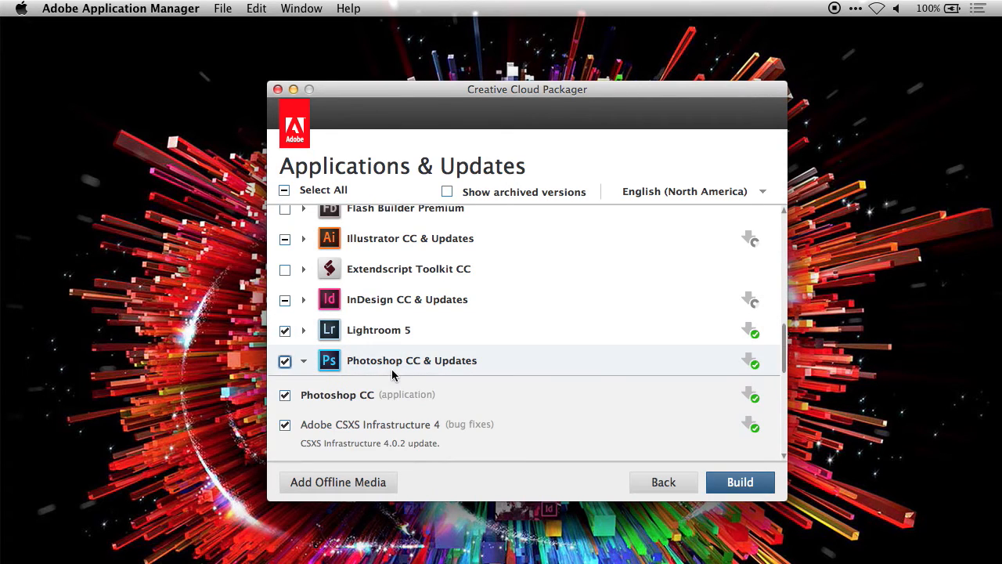
{"action": "scroll", "scroll_direction": "down", "scroll_amount": 3}
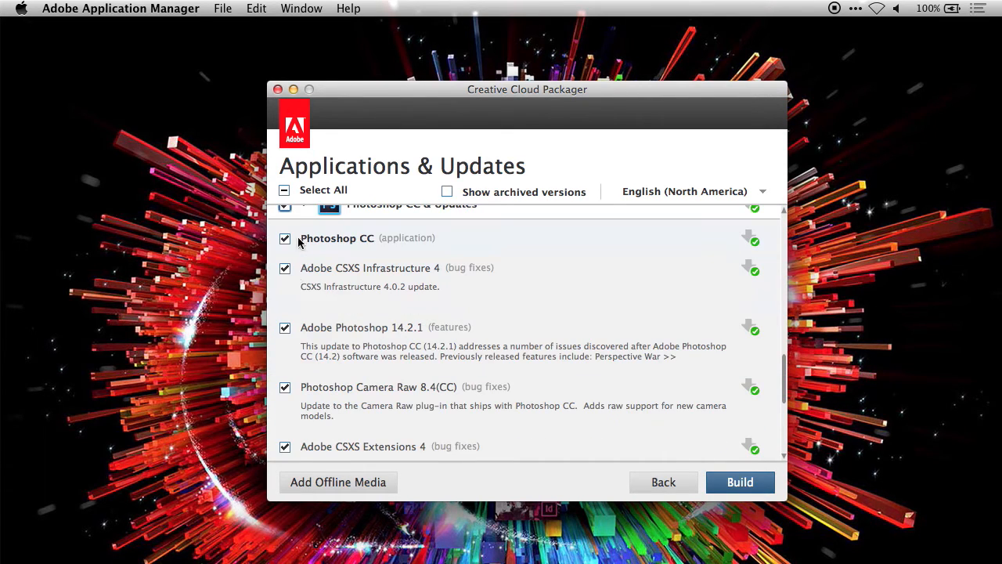
{"action": "mouse_move", "coordinate": [359, 247]}
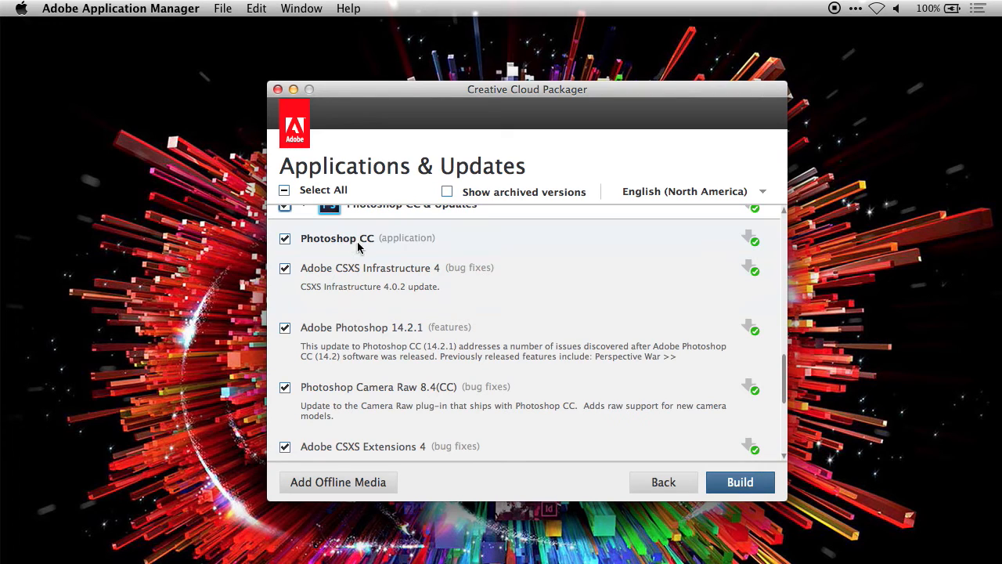
{"action": "mouse_move", "coordinate": [369, 281]}
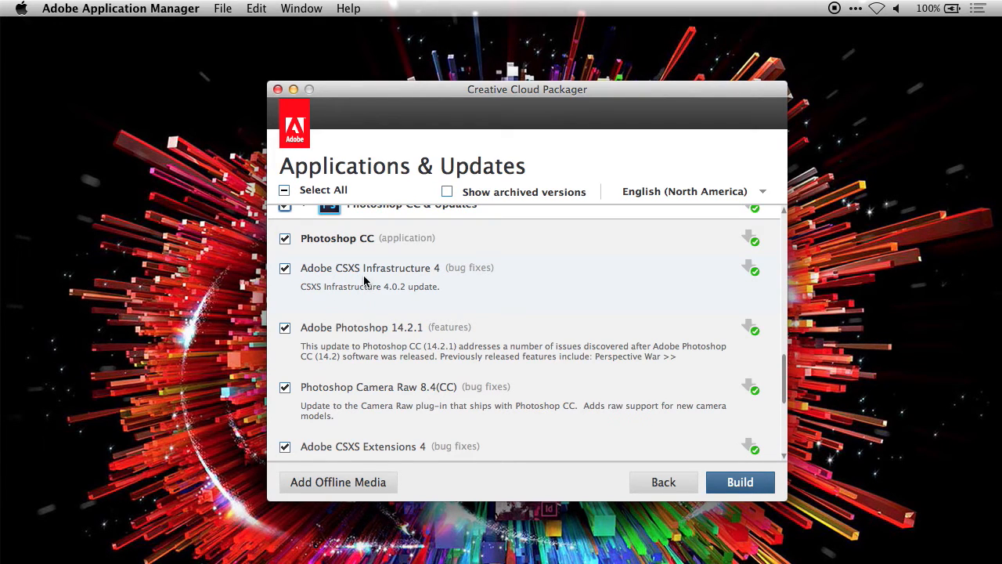
{"action": "scroll", "scroll_direction": "up", "scroll_amount": 3}
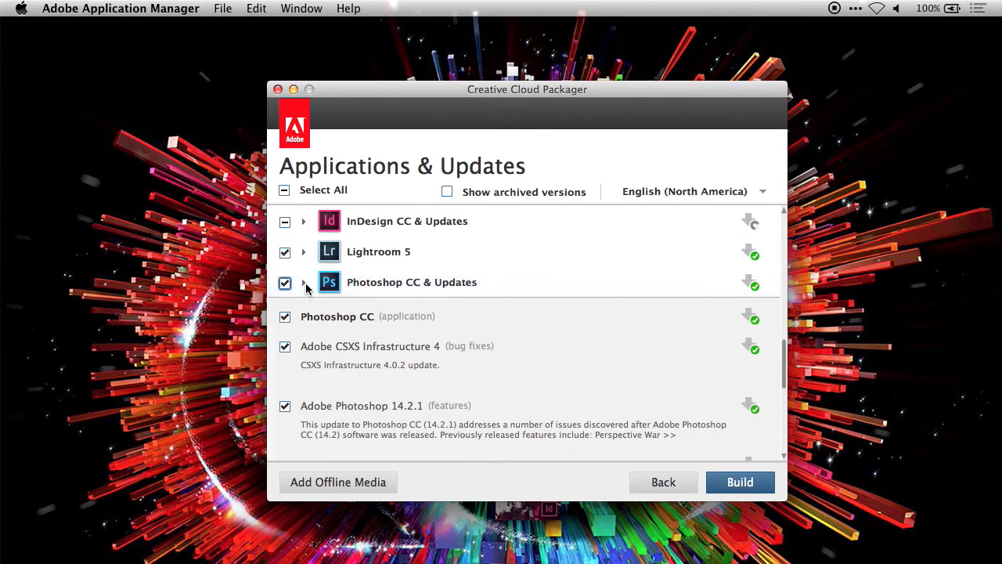
{"action": "left_click", "coordinate": [448, 191]}
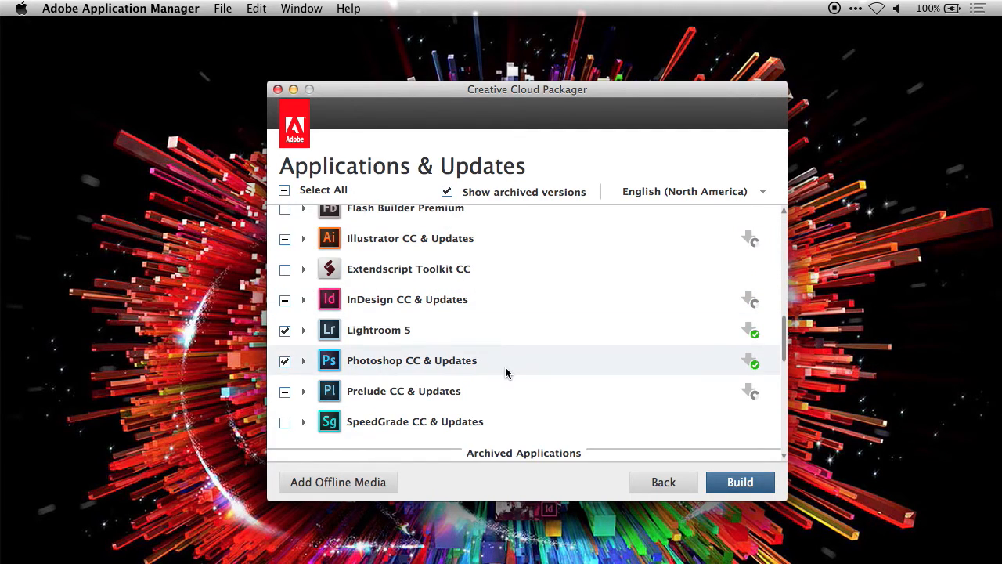
Step: Show archived versions and bring up Add Offline Media for the package
{"action": "scroll", "scroll_direction": "down", "scroll_amount": 3}
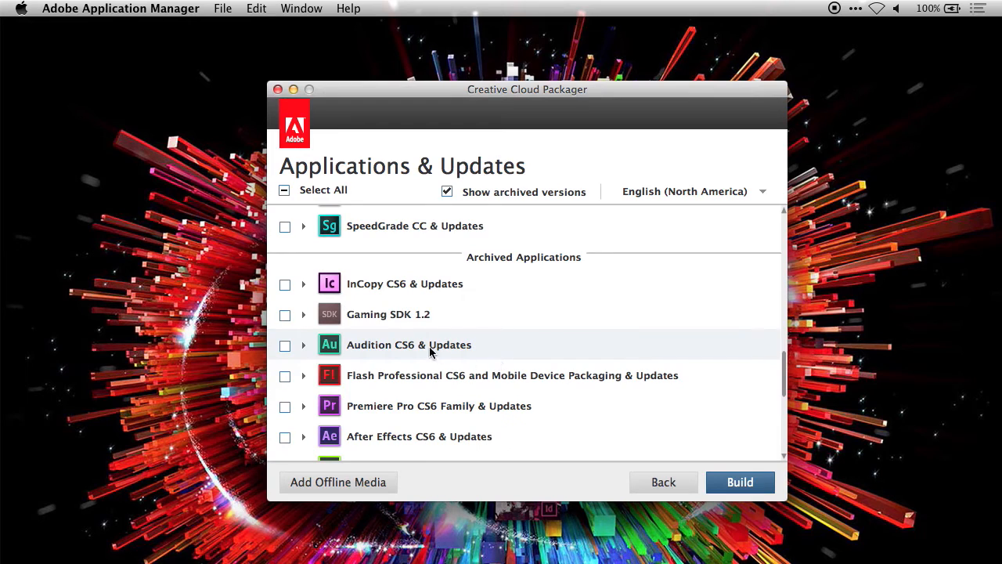
{"action": "mouse_move", "coordinate": [429, 328]}
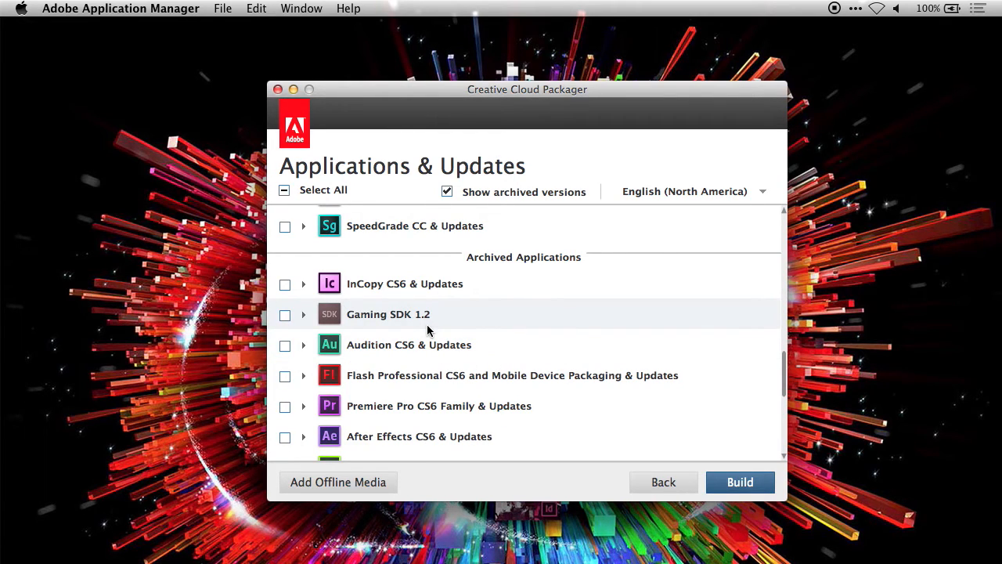
{"action": "mouse_move", "coordinate": [338, 482]}
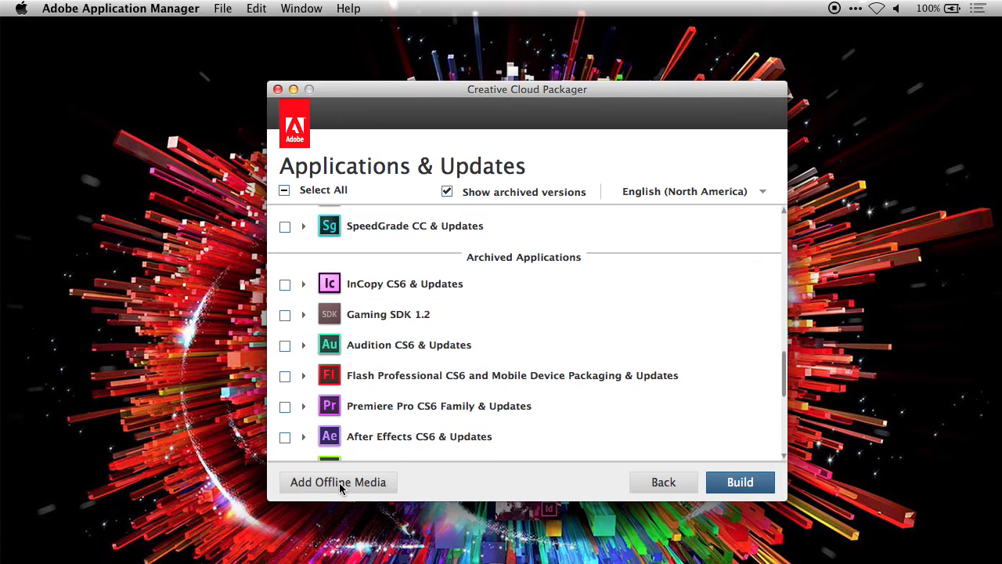
{"action": "left_click", "coordinate": [338, 483]}
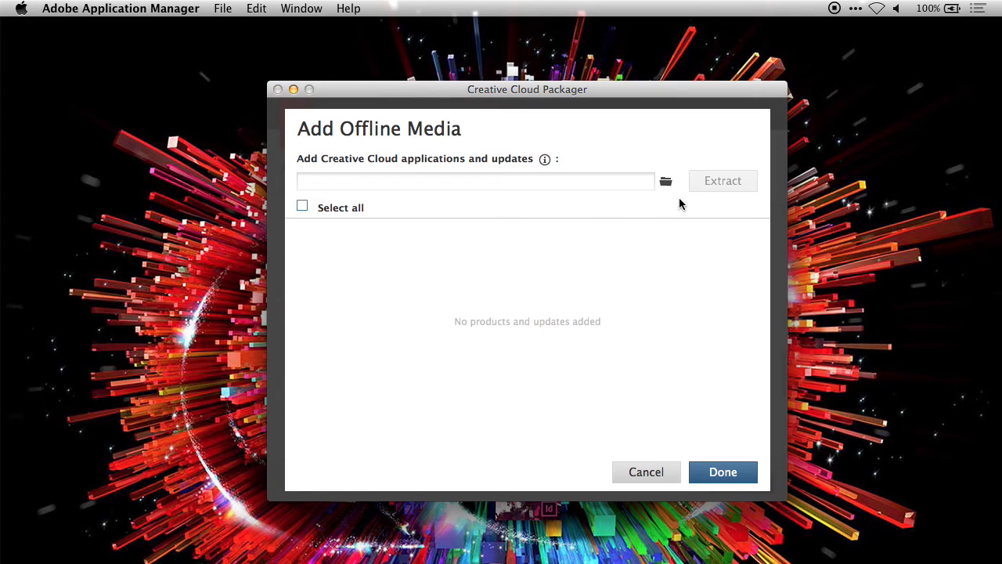
{"action": "mouse_move", "coordinate": [644, 478]}
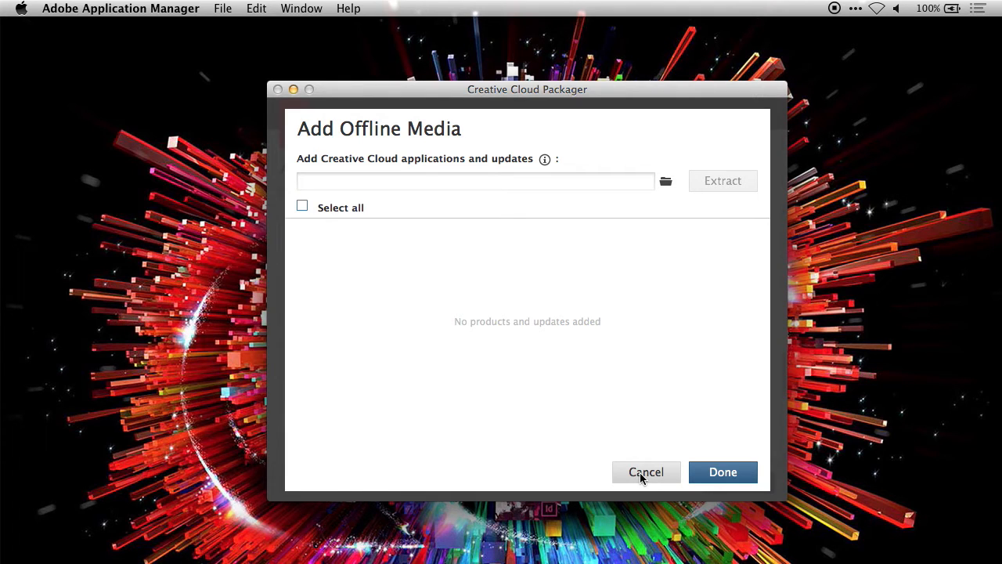
{"action": "left_click", "coordinate": [645, 471]}
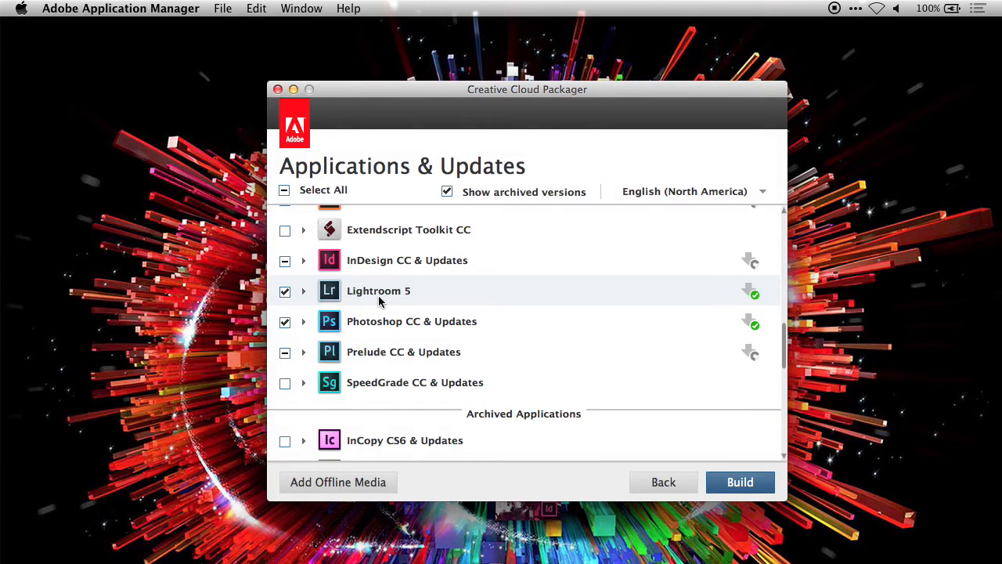
{"action": "mouse_move", "coordinate": [756, 232]}
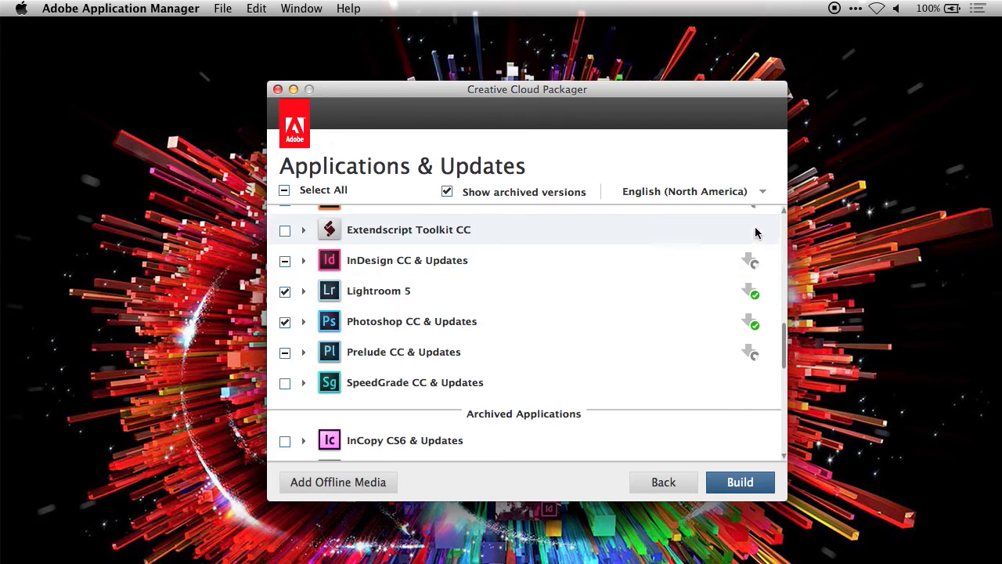
{"action": "mouse_move", "coordinate": [750, 350]}
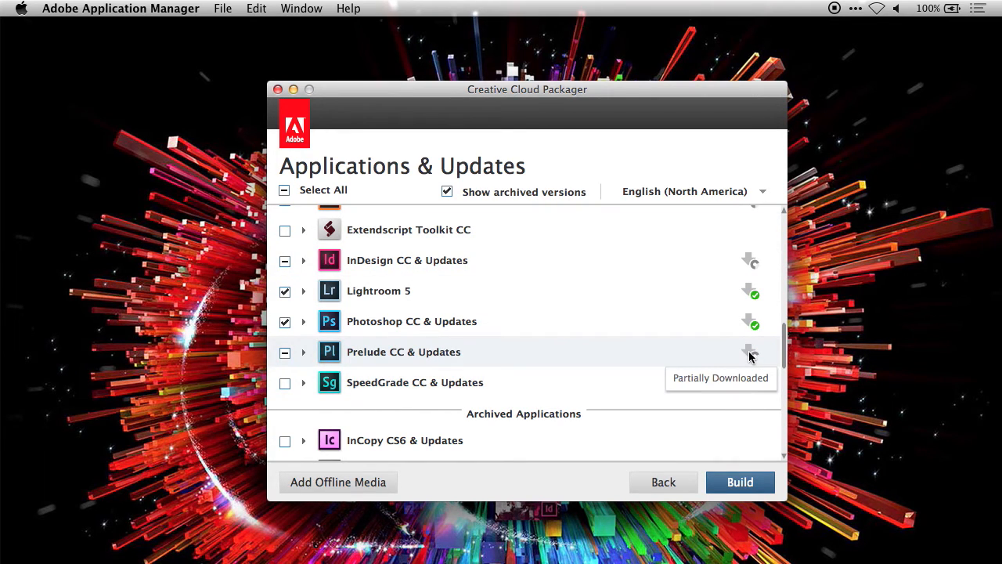
{"action": "mouse_move", "coordinate": [750, 296]}
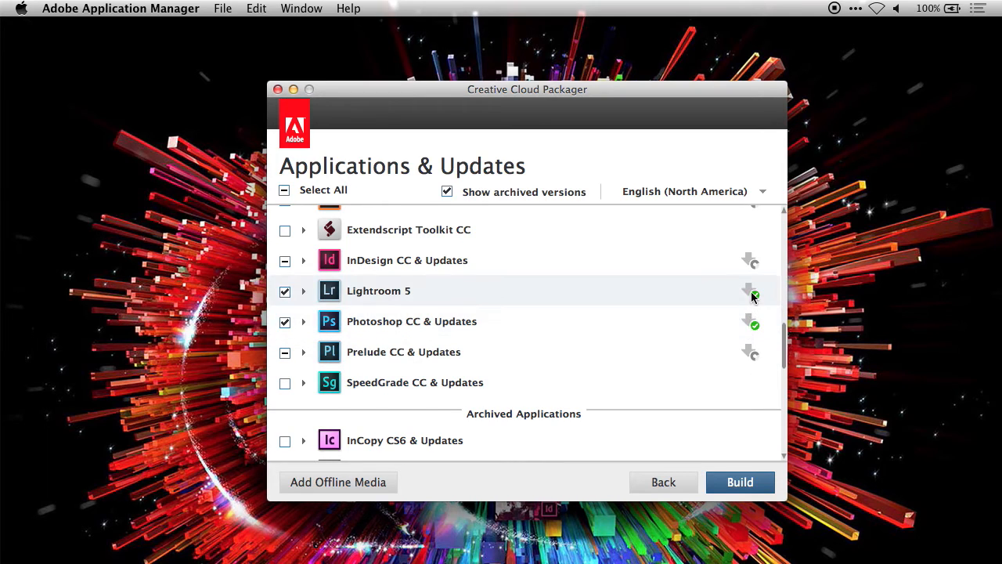
{"action": "mouse_move", "coordinate": [750, 291]}
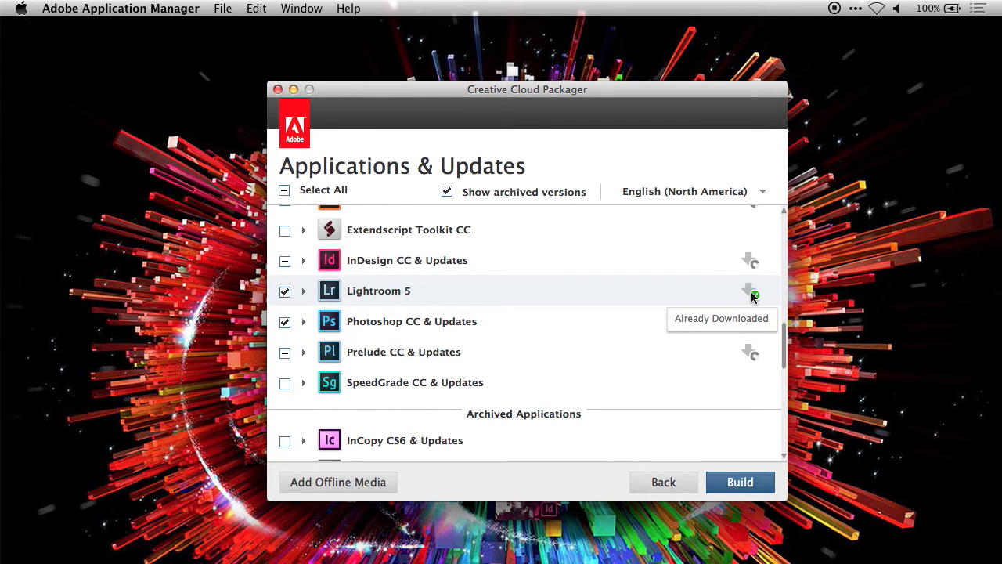
{"action": "mouse_move", "coordinate": [751, 324]}
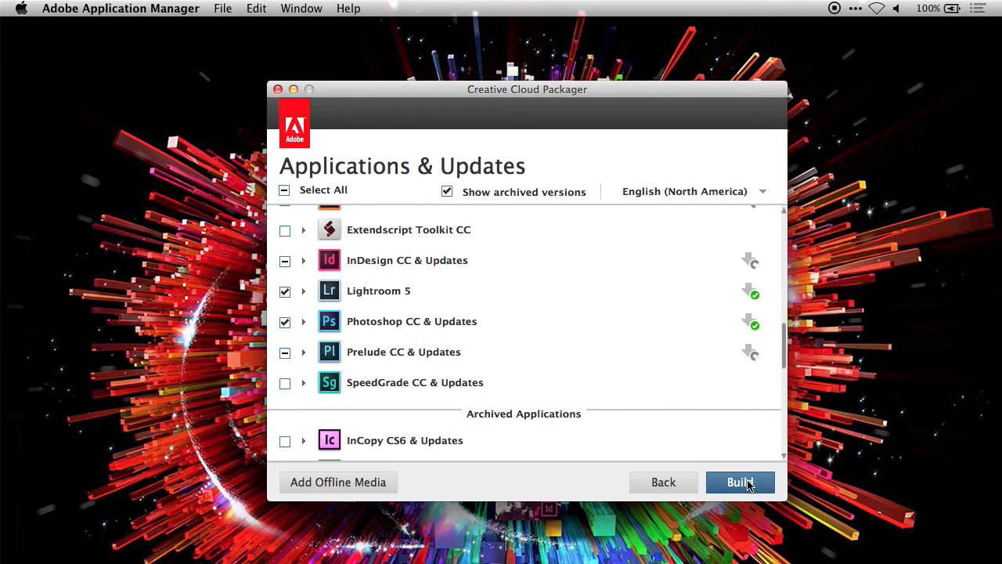
Step: Build the Photography package with Lightroom 5 and Photoshop CC into the Creative Cloud Packages folder
{"action": "left_click", "coordinate": [739, 483]}
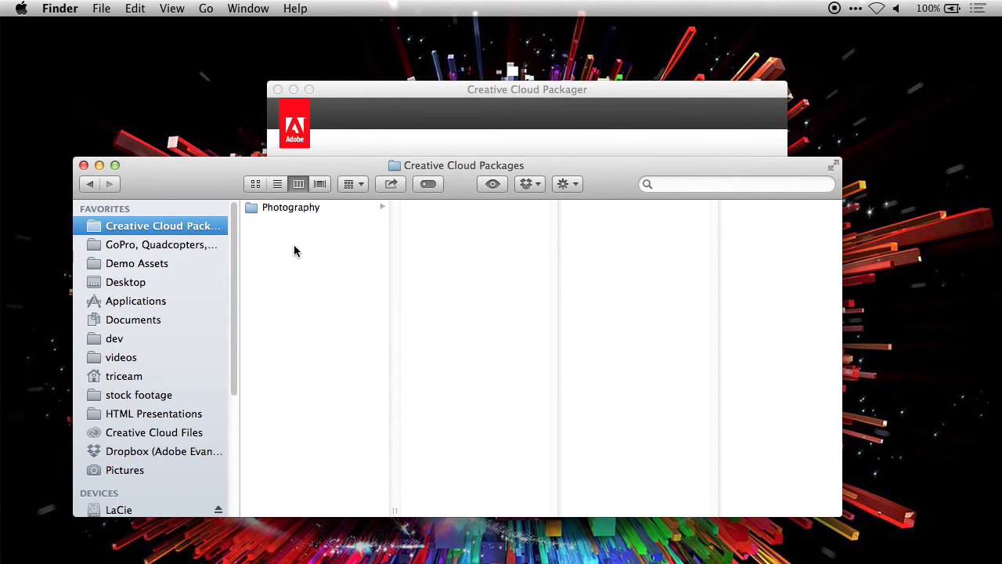
Step: Browse Photography > Build to preview Photography_Install.pkg (2.09 GB) and Photography_Uninstall.pkg, then view Exceptions
{"action": "left_click", "coordinate": [291, 207]}
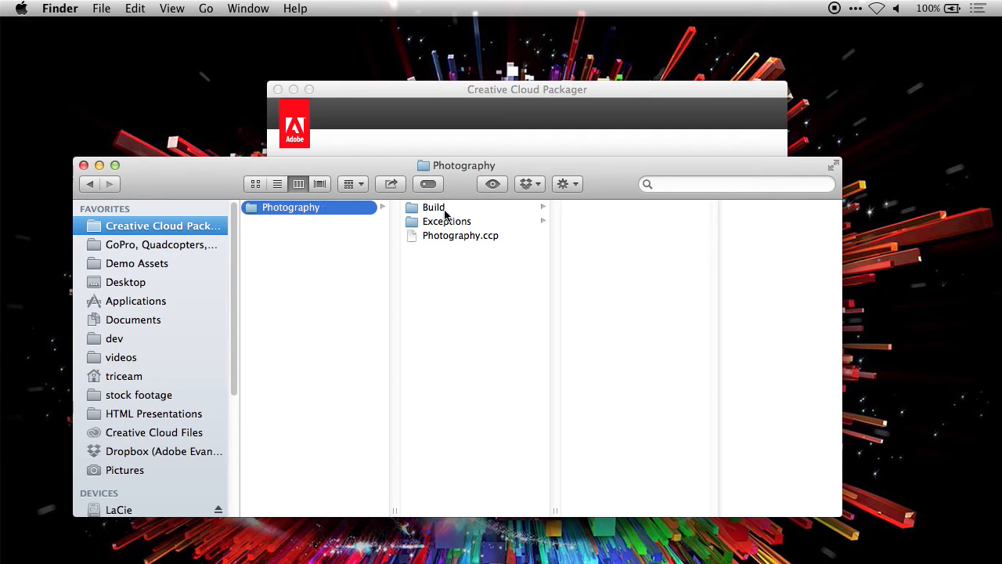
{"action": "left_click", "coordinate": [433, 206]}
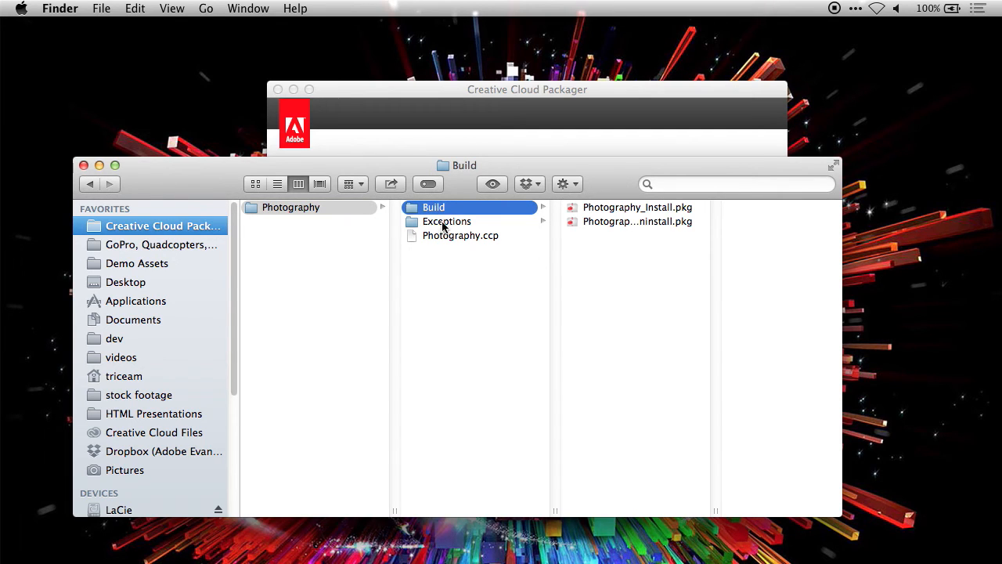
{"action": "mouse_move", "coordinate": [675, 216]}
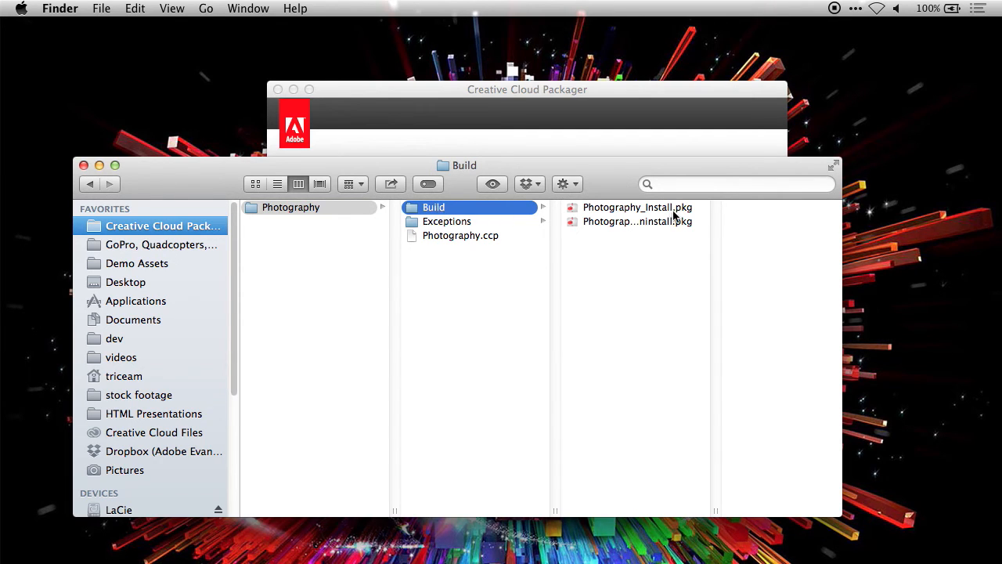
{"action": "mouse_move", "coordinate": [633, 229]}
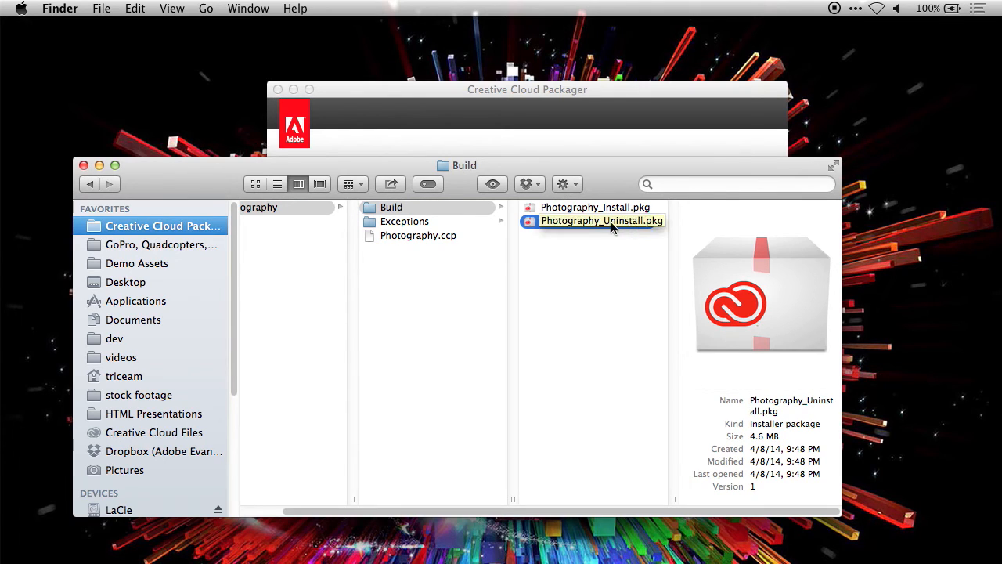
{"action": "left_click", "coordinate": [595, 207]}
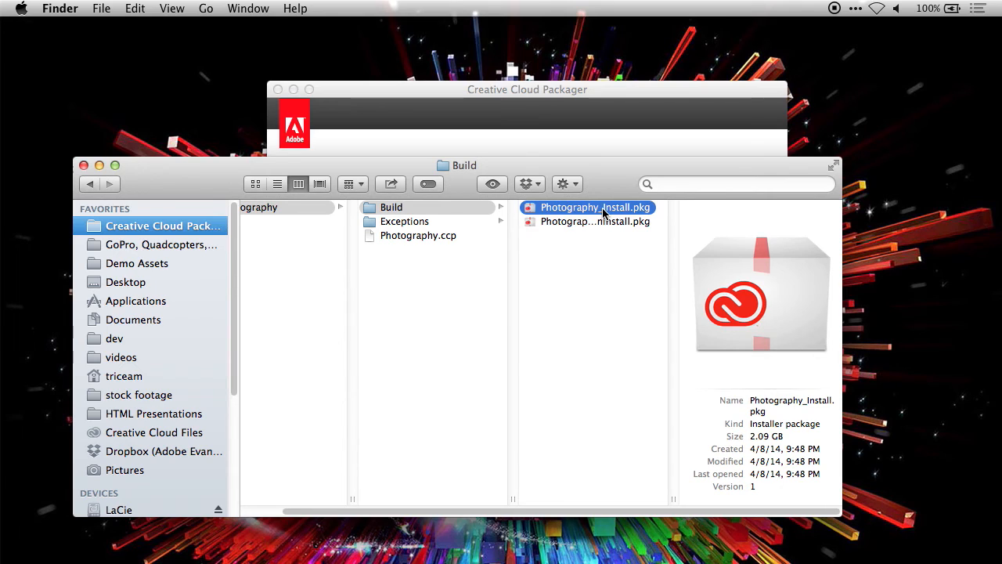
{"action": "mouse_move", "coordinate": [417, 232]}
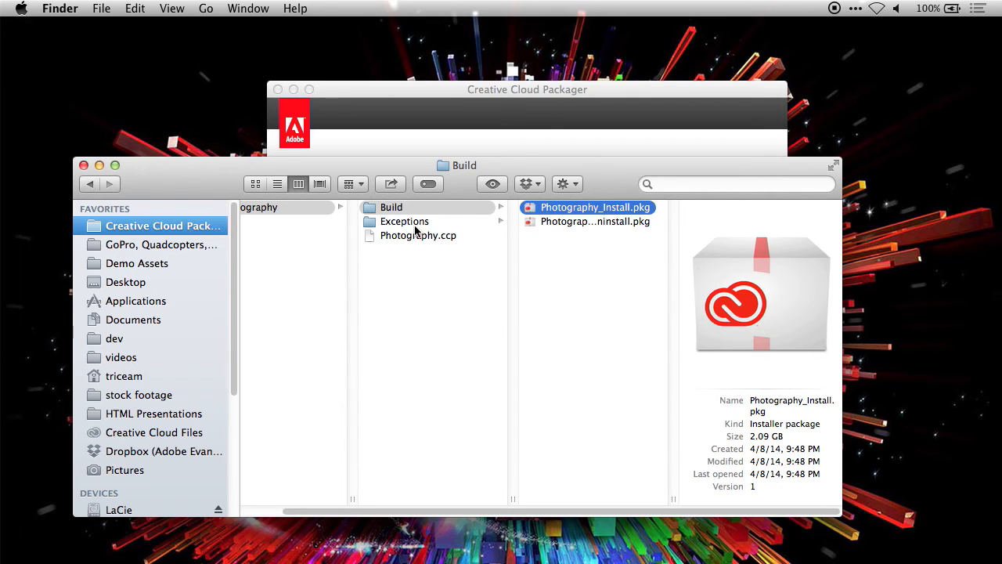
{"action": "left_click", "coordinate": [404, 221]}
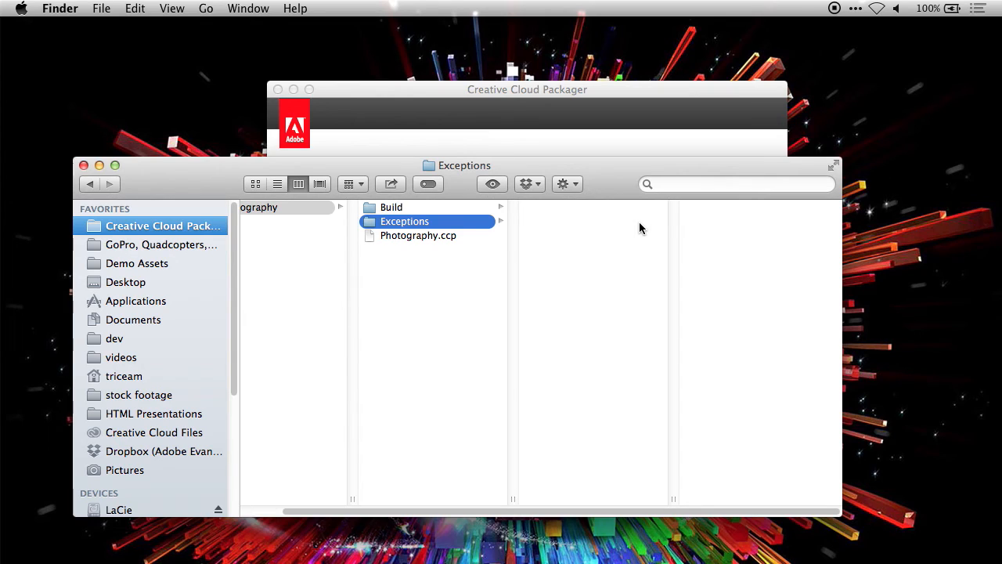
{"action": "mouse_move", "coordinate": [633, 228]}
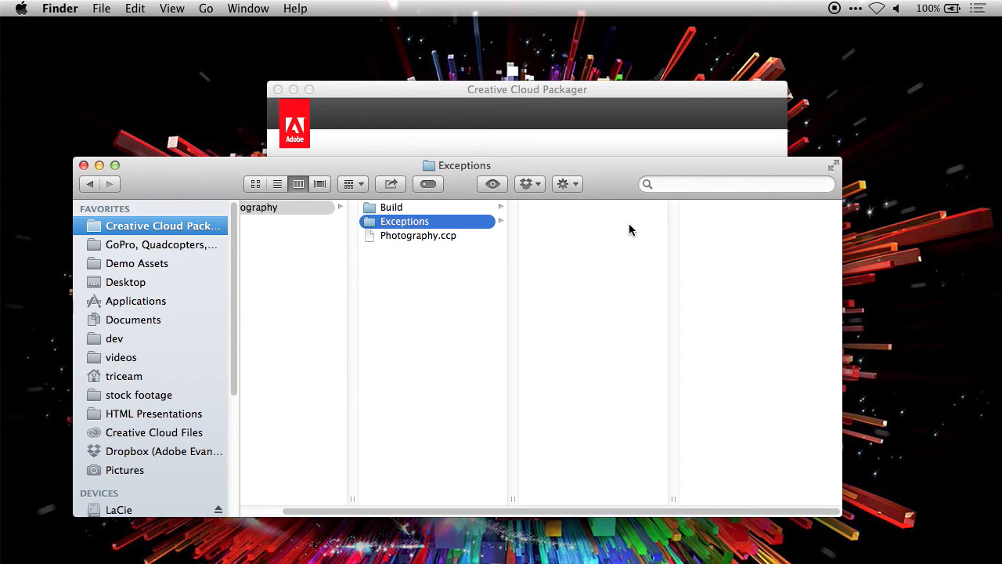
{"action": "mouse_move", "coordinate": [545, 218]}
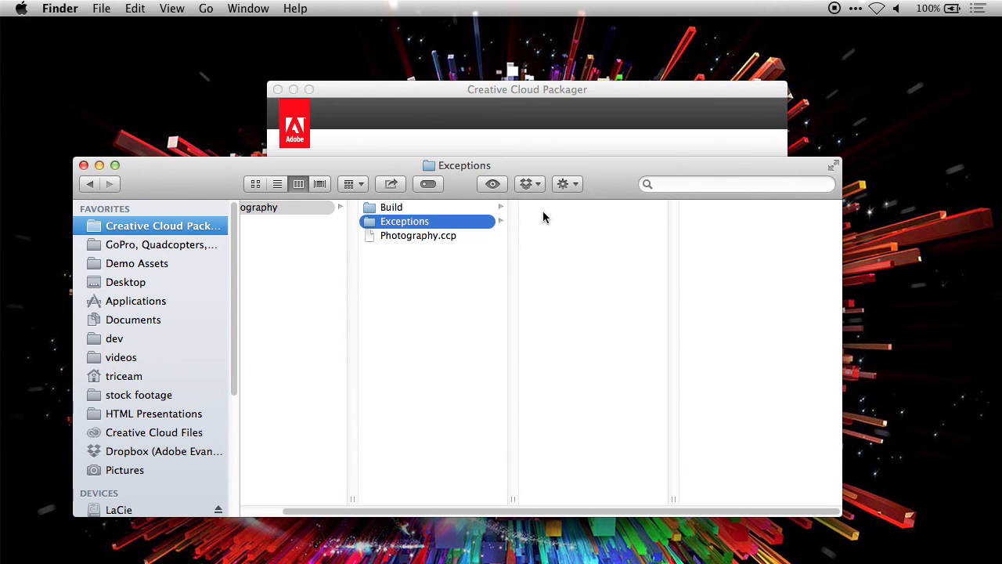
{"action": "mouse_move", "coordinate": [104, 169]}
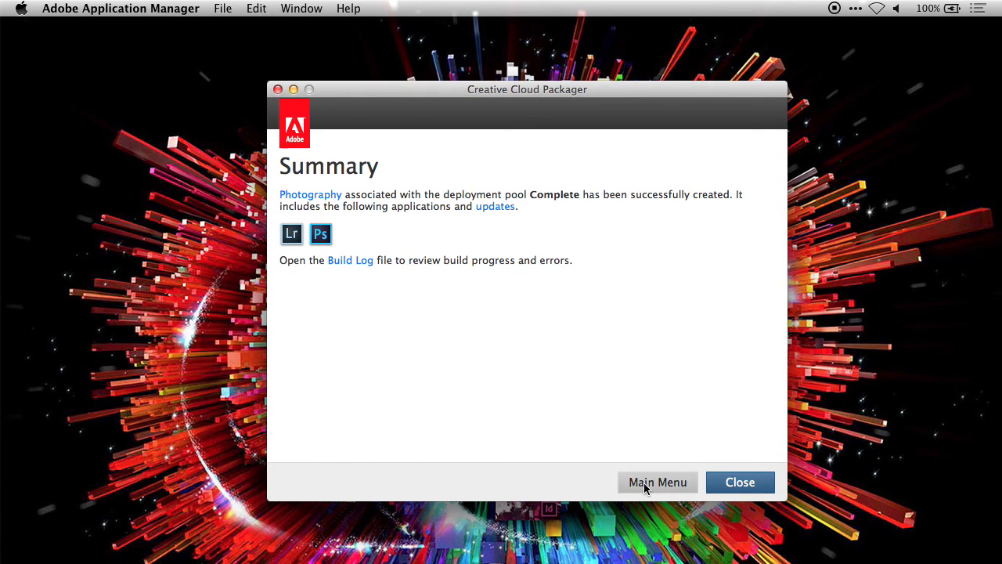
Step: Return from the build Summary to the packager's Main Menu
{"action": "left_click", "coordinate": [657, 482]}
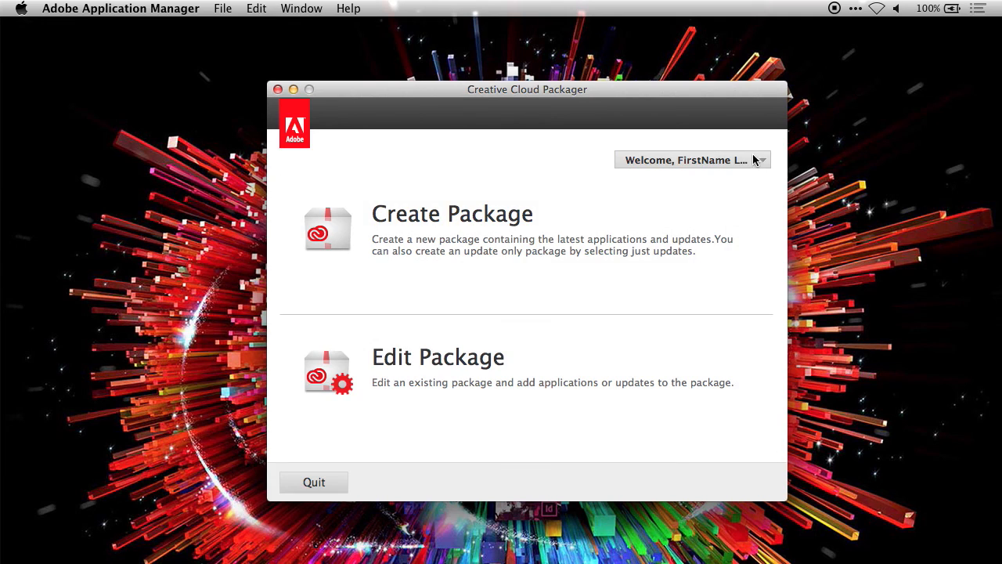
{"action": "mouse_move", "coordinate": [704, 225]}
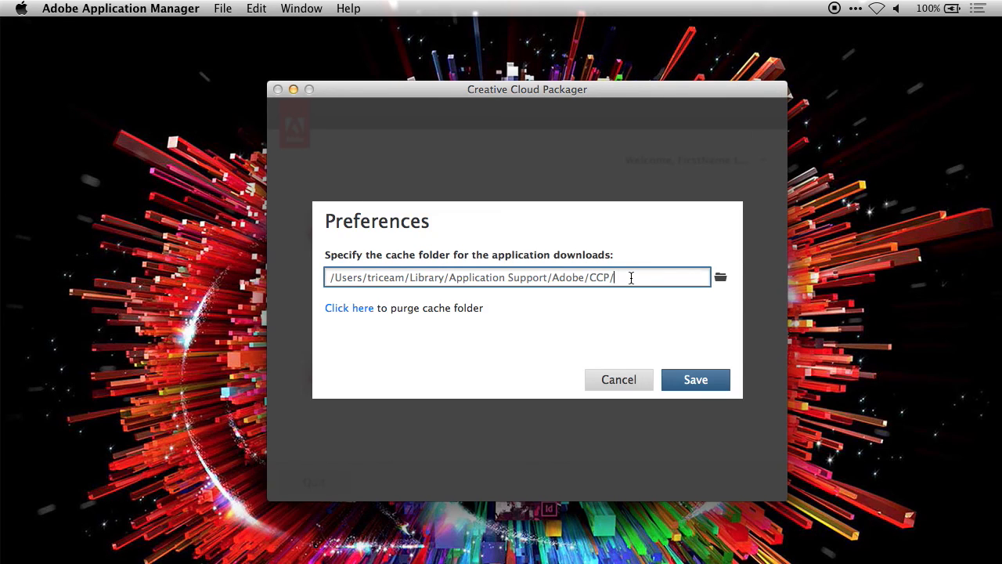
{"action": "mouse_move", "coordinate": [338, 314]}
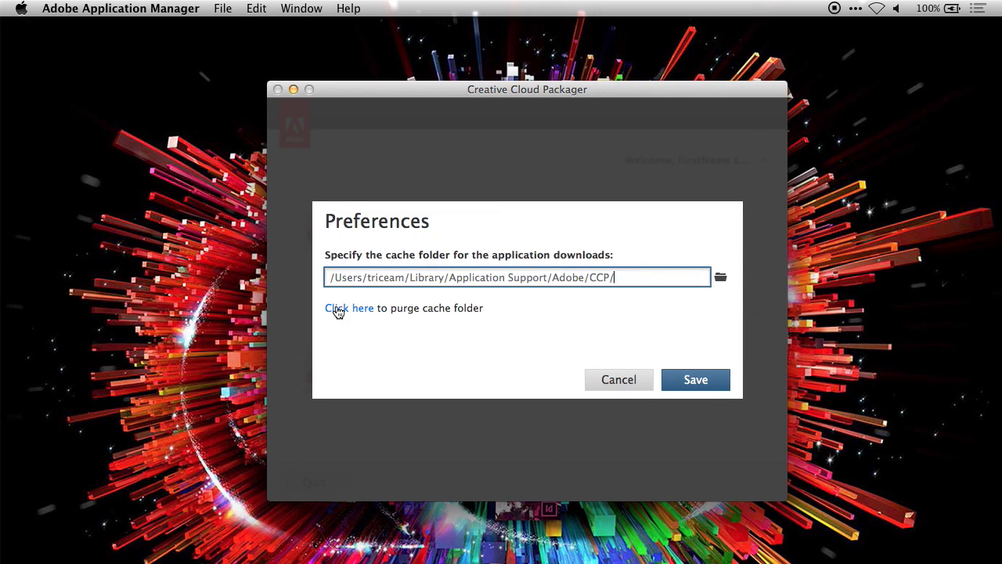
{"action": "mouse_move", "coordinate": [635, 382]}
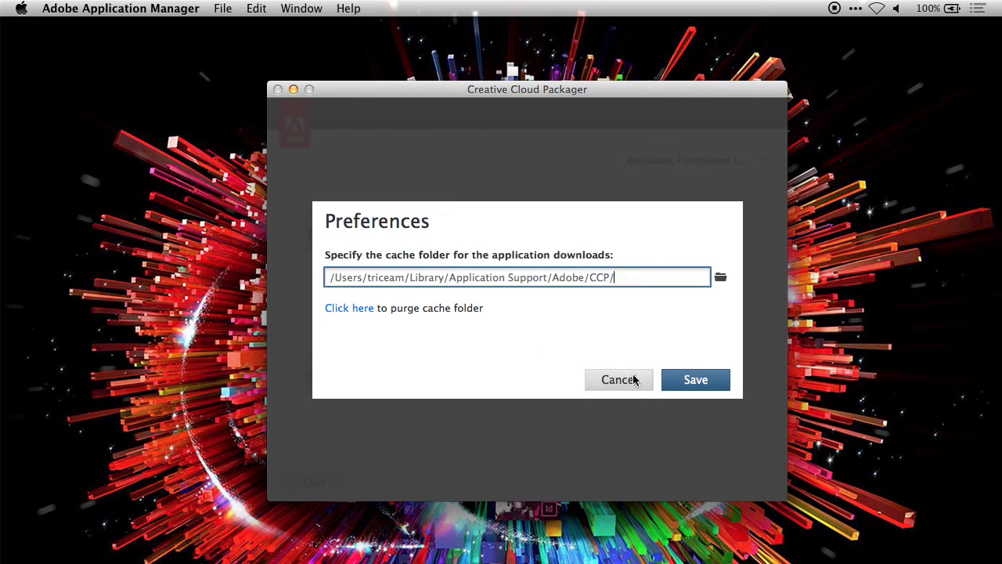
{"action": "left_click", "coordinate": [618, 379]}
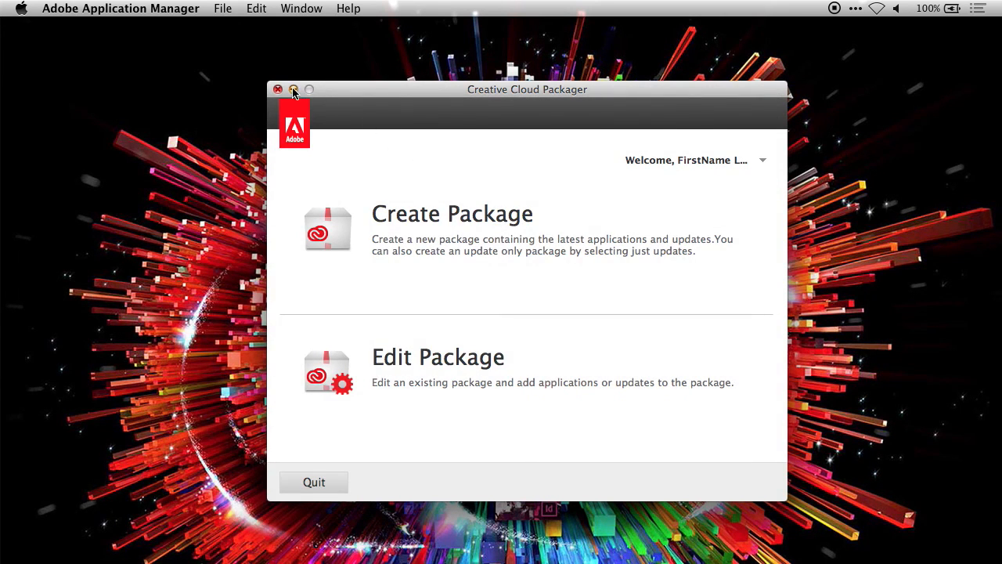
Step: Close the Creative Cloud Packager window, leaving the desktop
{"action": "left_click", "coordinate": [278, 88]}
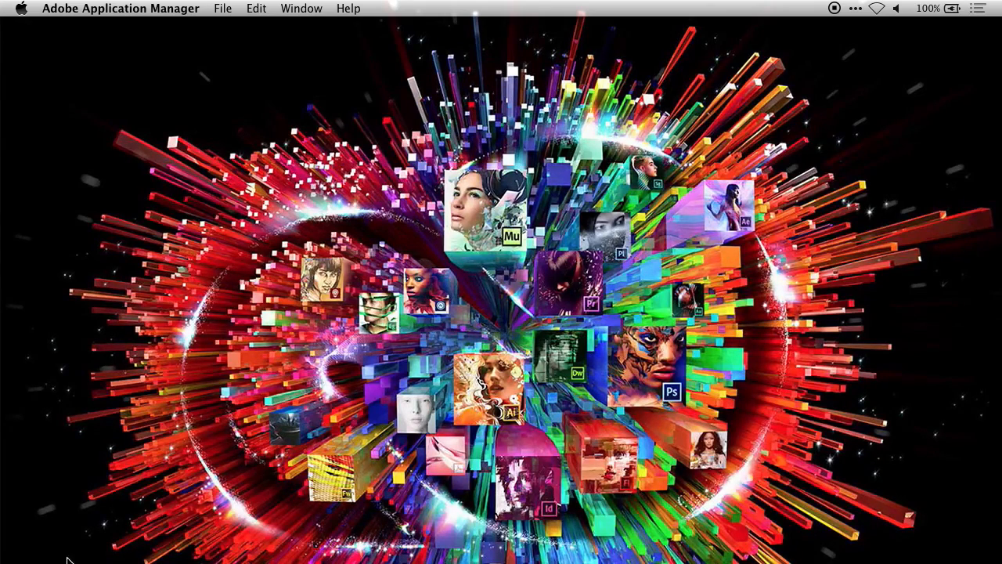
{"action": "mouse_move", "coordinate": [399, 238]}
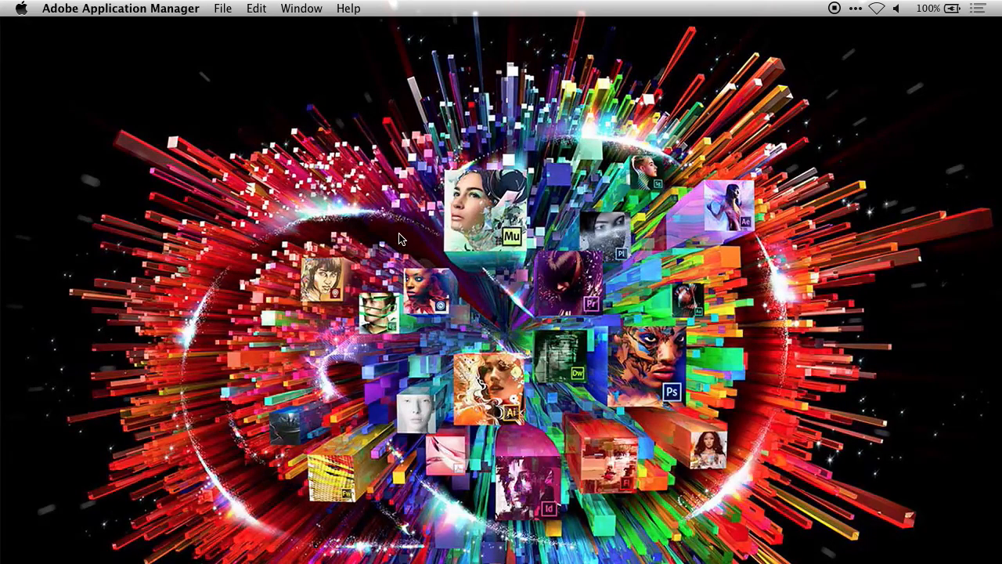
{"action": "mouse_move", "coordinate": [379, 243]}
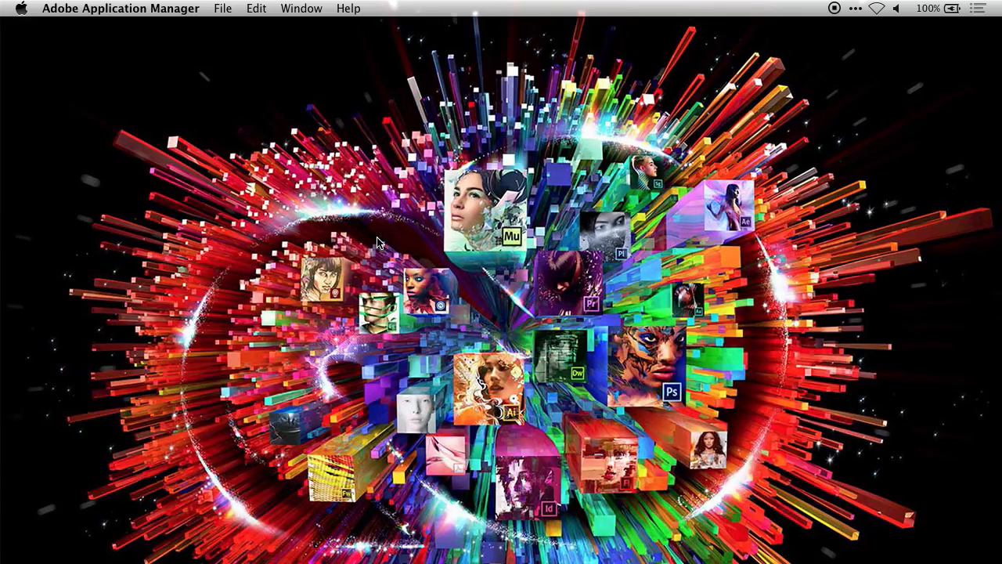